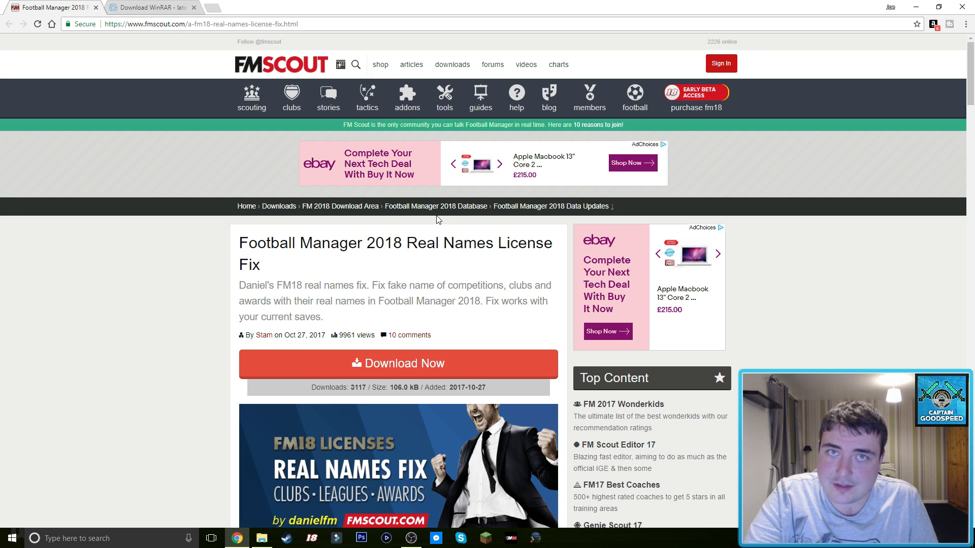
mouse_move(327, 97)
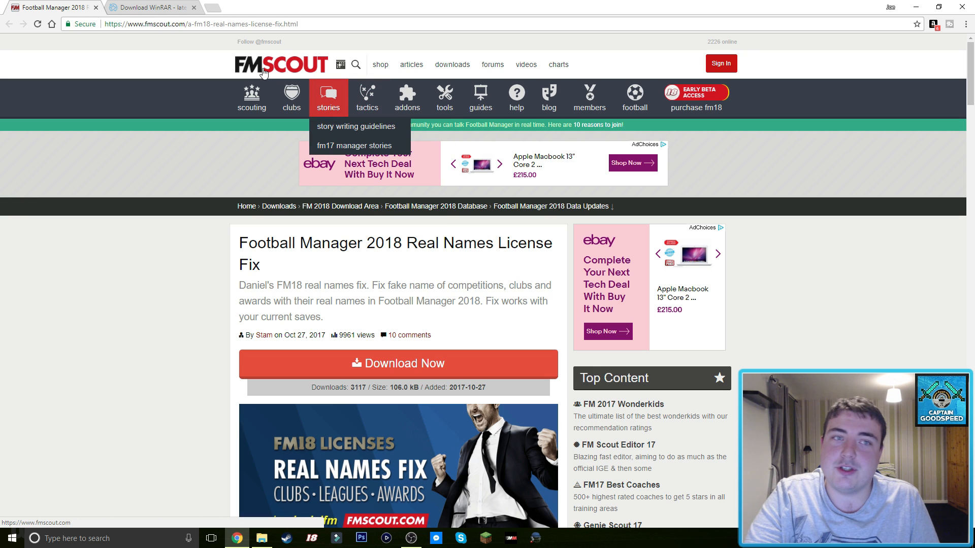
mouse_move(405, 259)
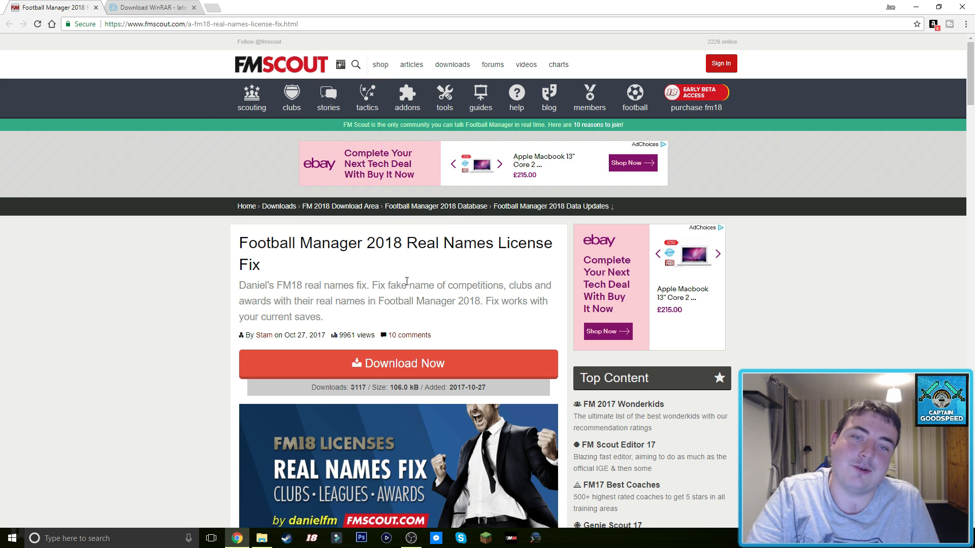
mouse_move(417, 365)
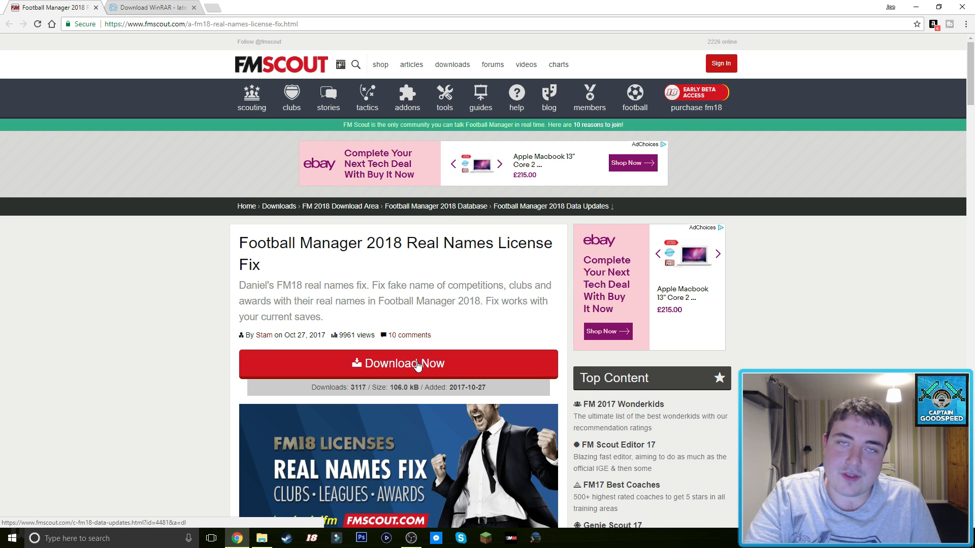
Download the Football Manager 2018 Real Names License Fix zip from FM Scout's download page
click(398, 363)
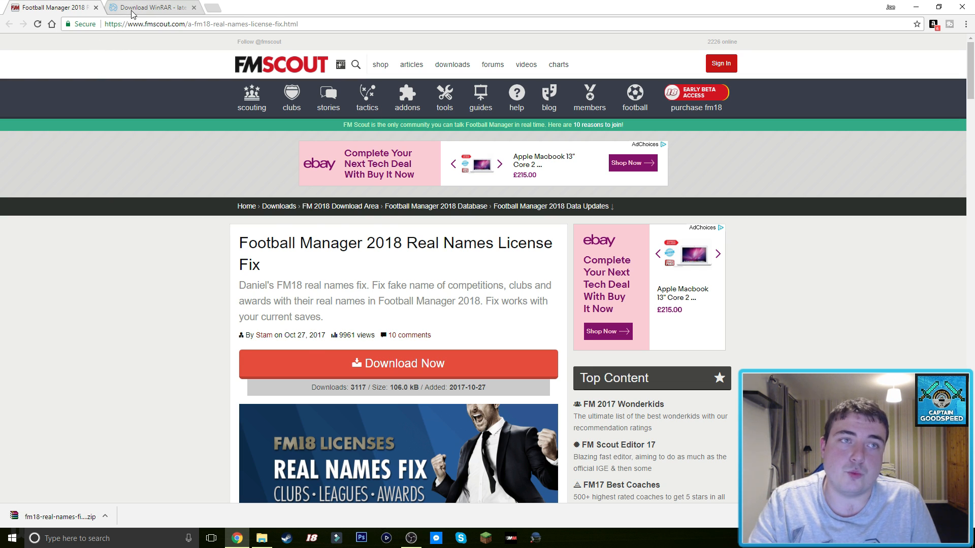
click(149, 7)
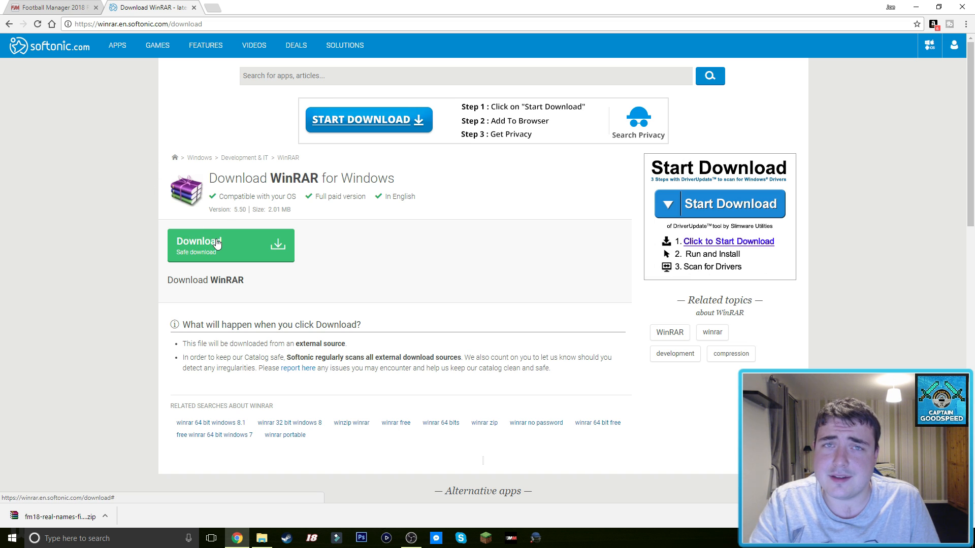
mouse_move(197, 273)
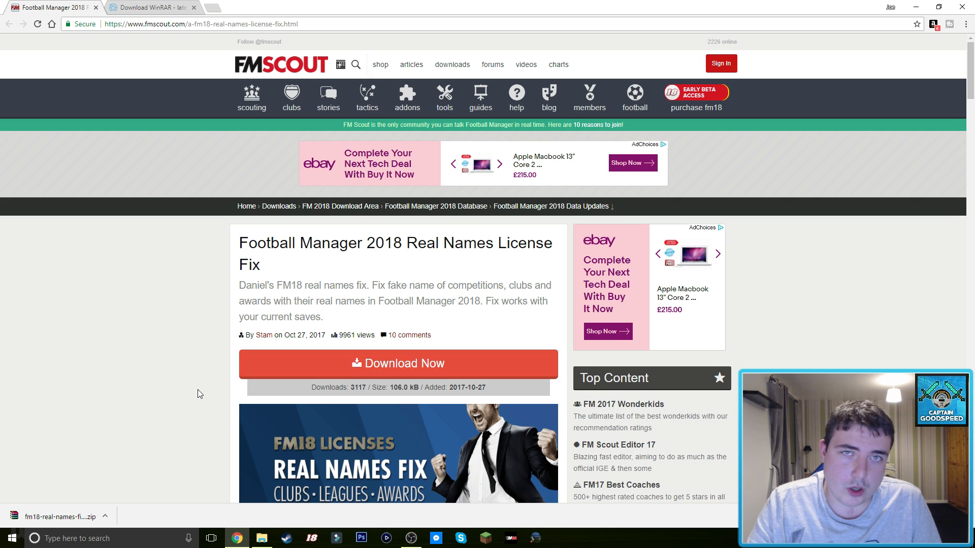
Scroll through the FM Scout article to read the name fix preview and installation steps
scroll(down, 3)
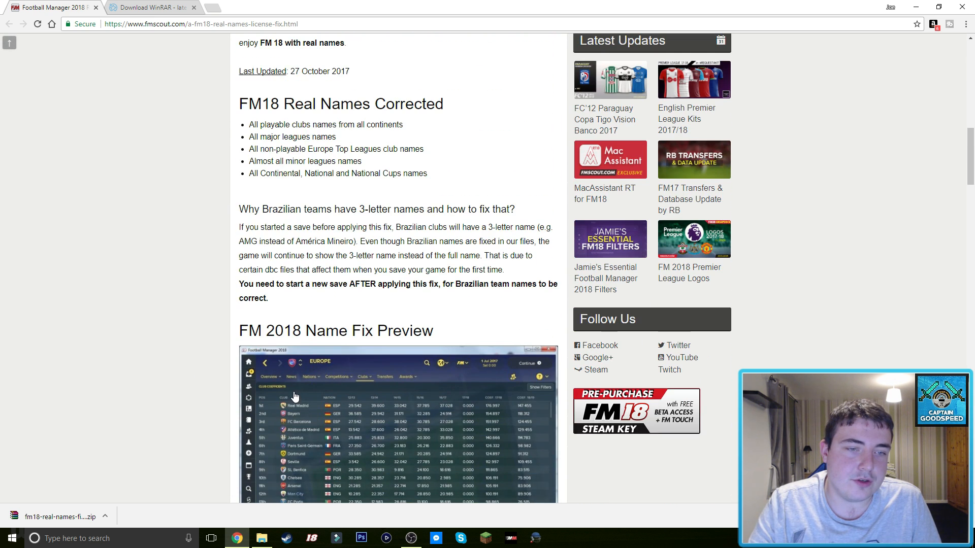
scroll(down, 3)
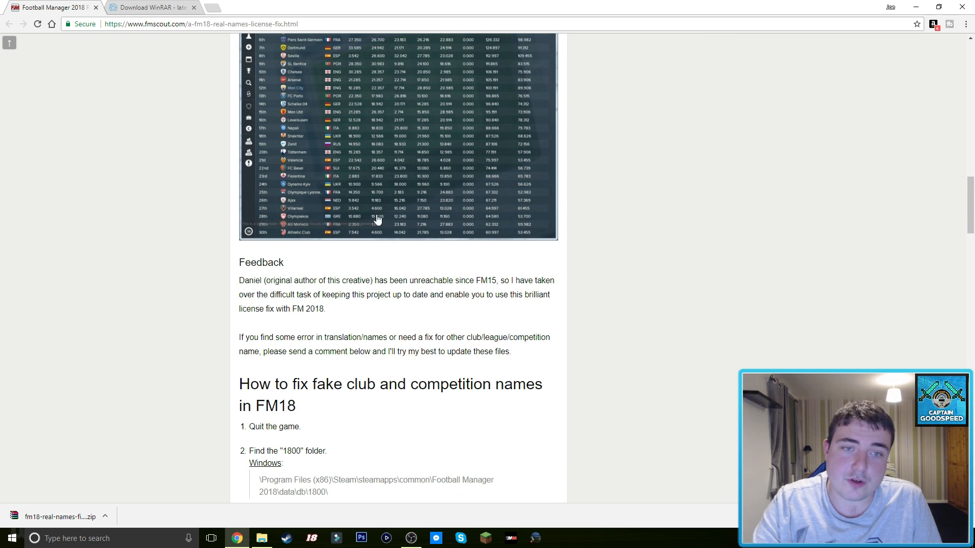
scroll(up, 3)
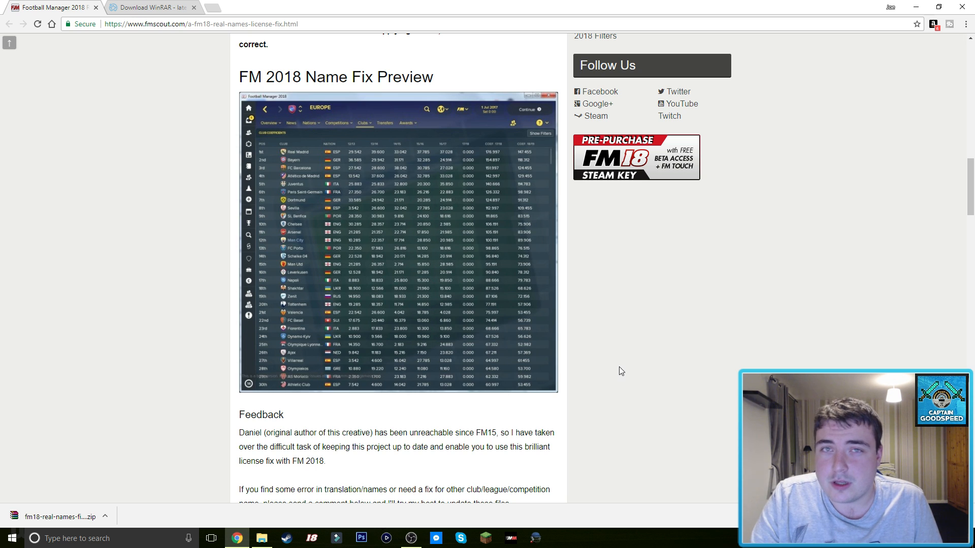
scroll(down, 3)
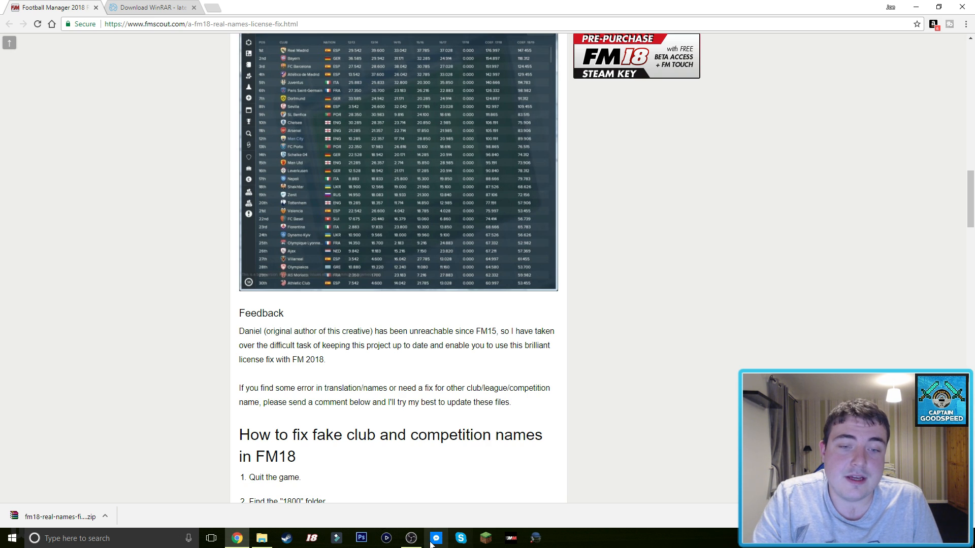
mouse_move(410, 537)
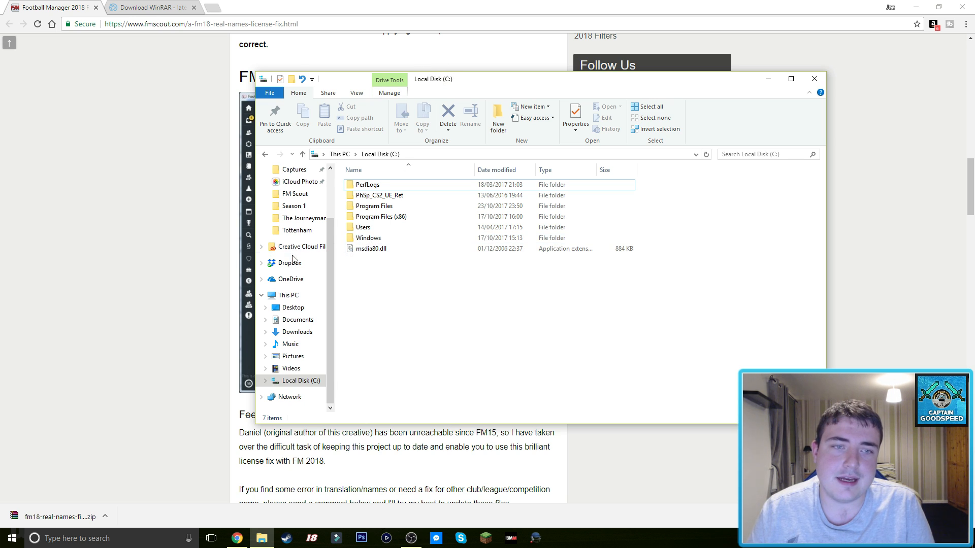
Go from This PC through Local Disk (C:) and Program Files (x86) into Steam
click(287, 295)
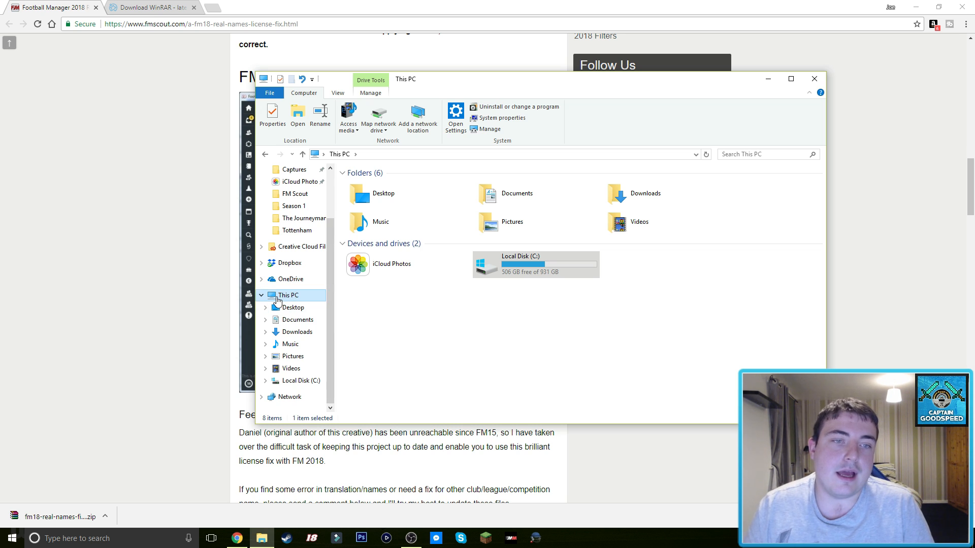
mouse_move(504, 294)
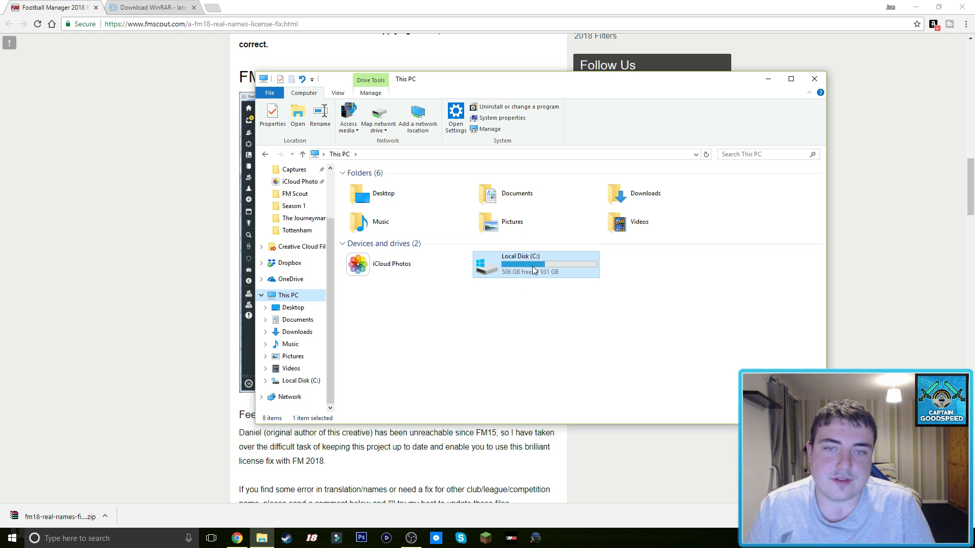
double_click(518, 264)
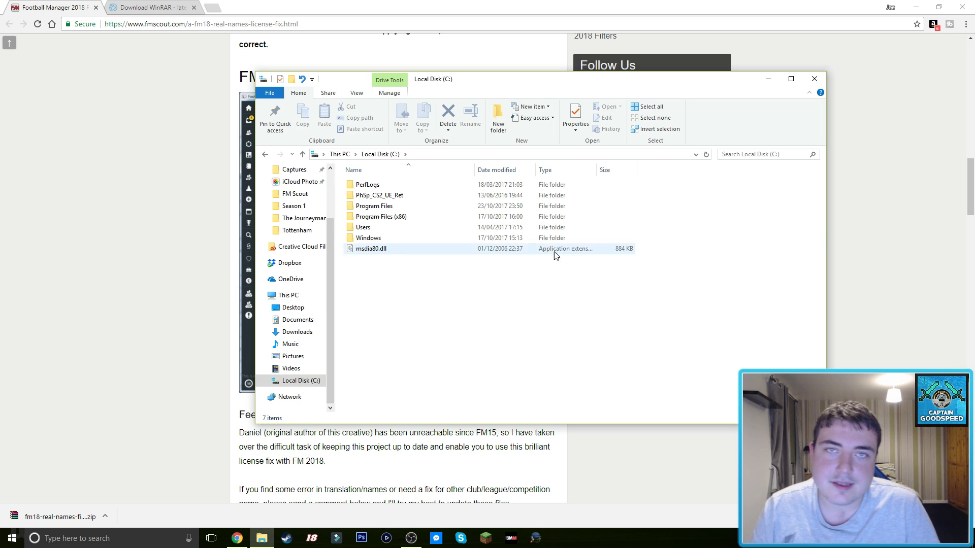
double_click(380, 217)
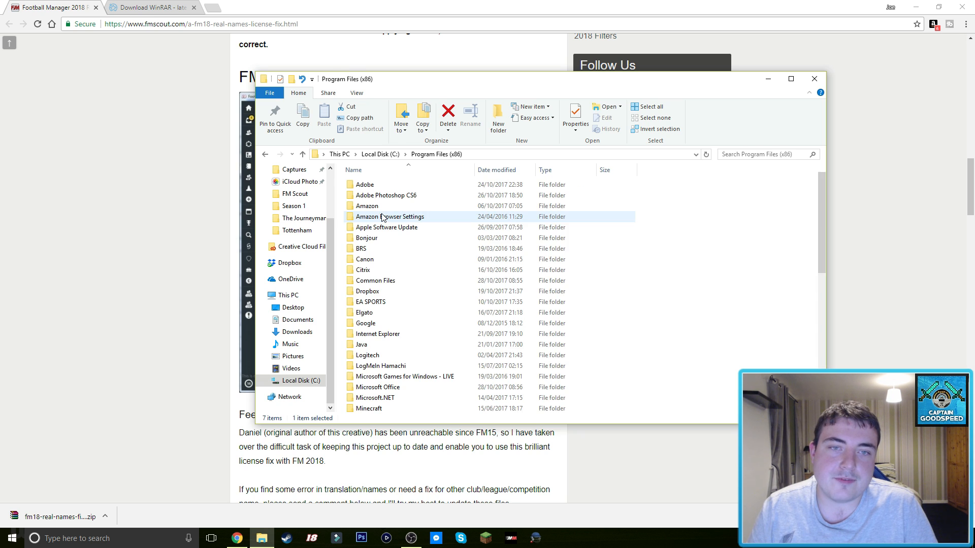
scroll(down, 3)
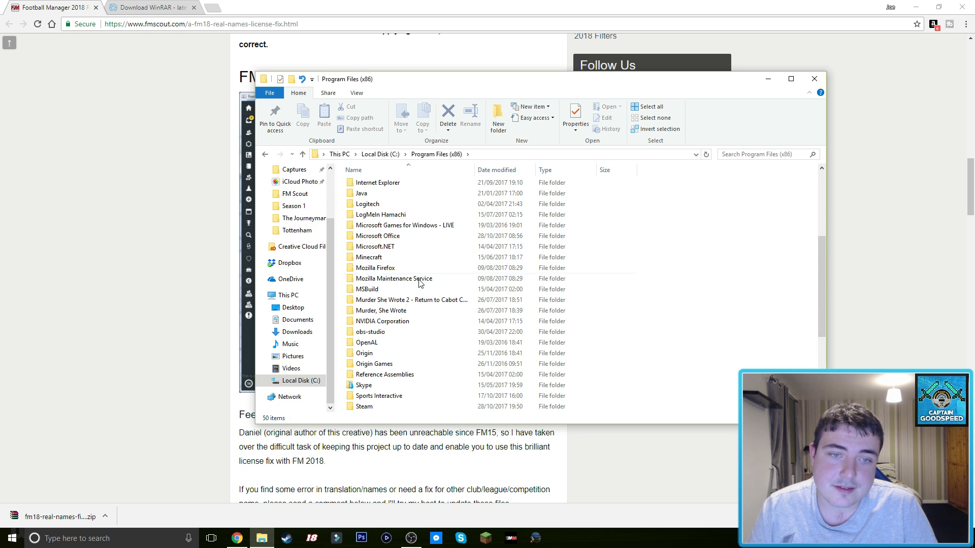
double_click(363, 406)
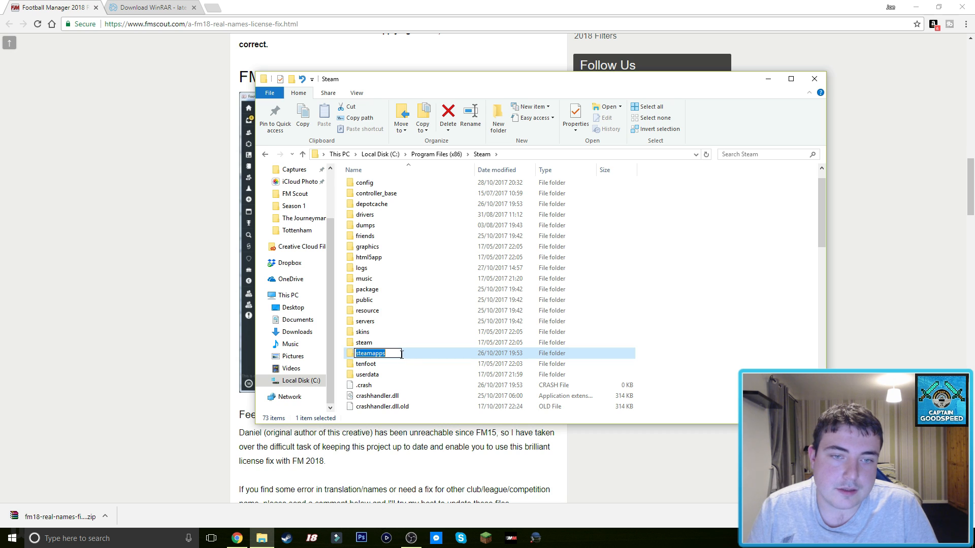
Open steamapps, then common, then Football Manager 2018, then its data folder
double_click(370, 353)
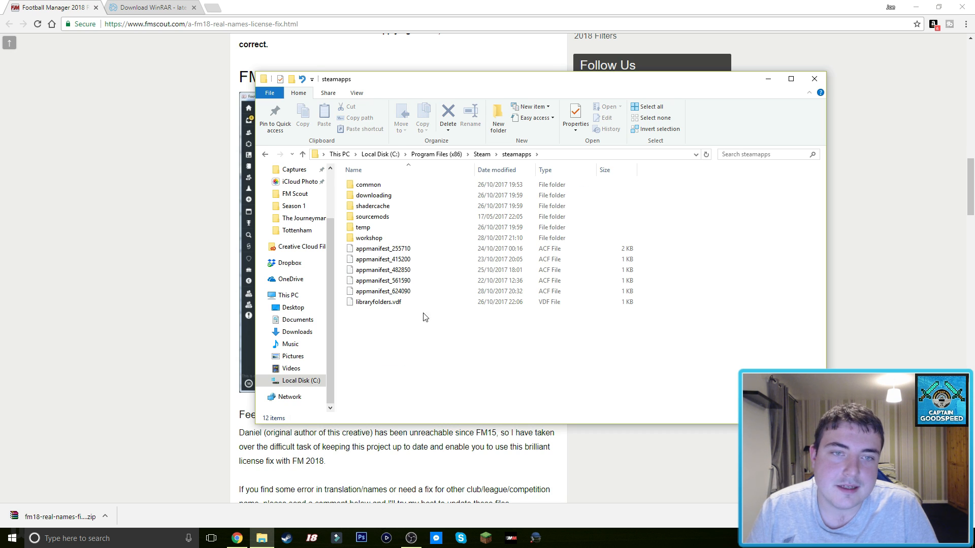
mouse_move(368, 185)
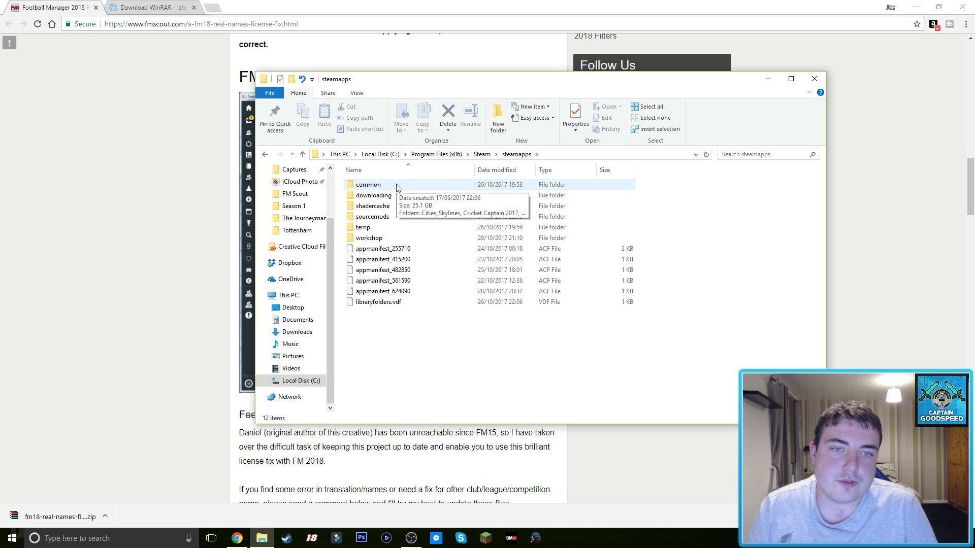
double_click(368, 184)
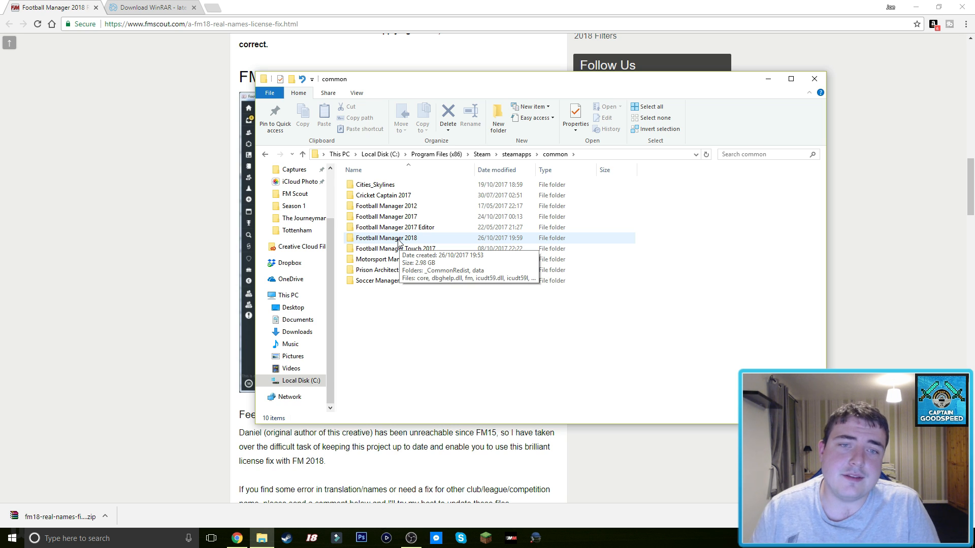
double_click(386, 237)
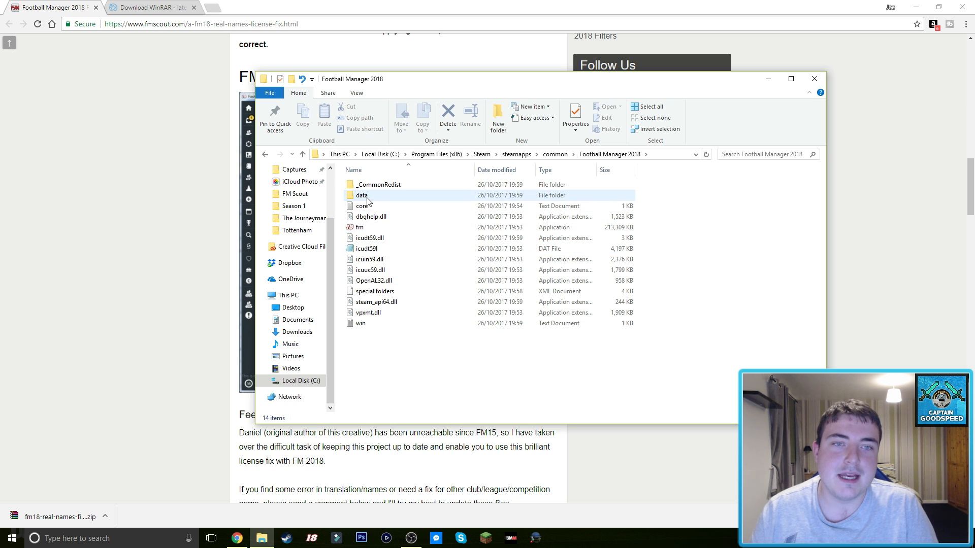
double_click(362, 195)
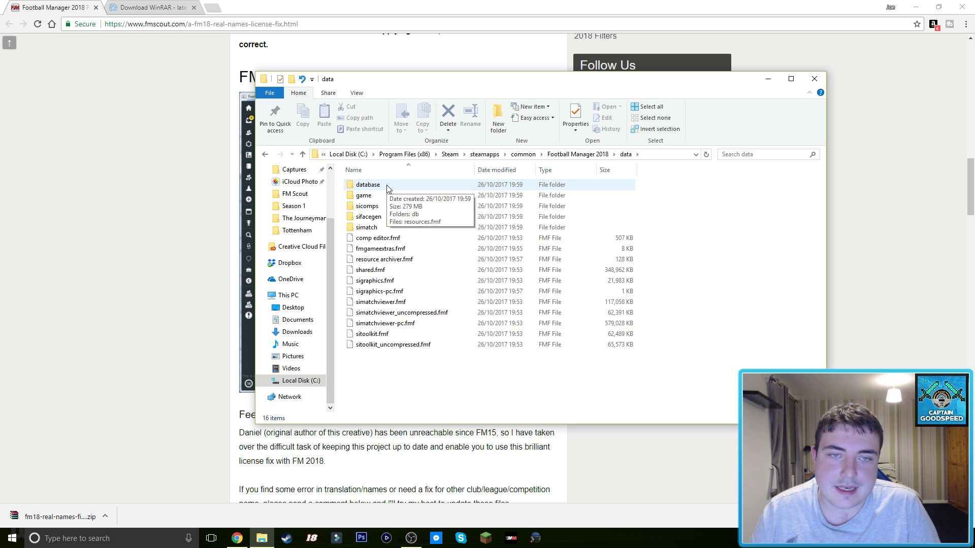
Open database, then db, and select the 1800 folder
double_click(367, 184)
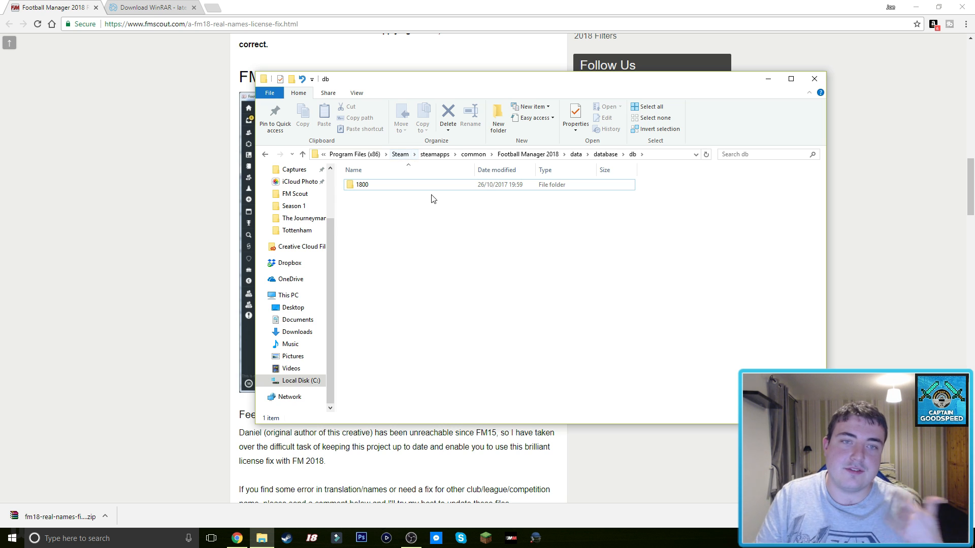
mouse_move(365, 199)
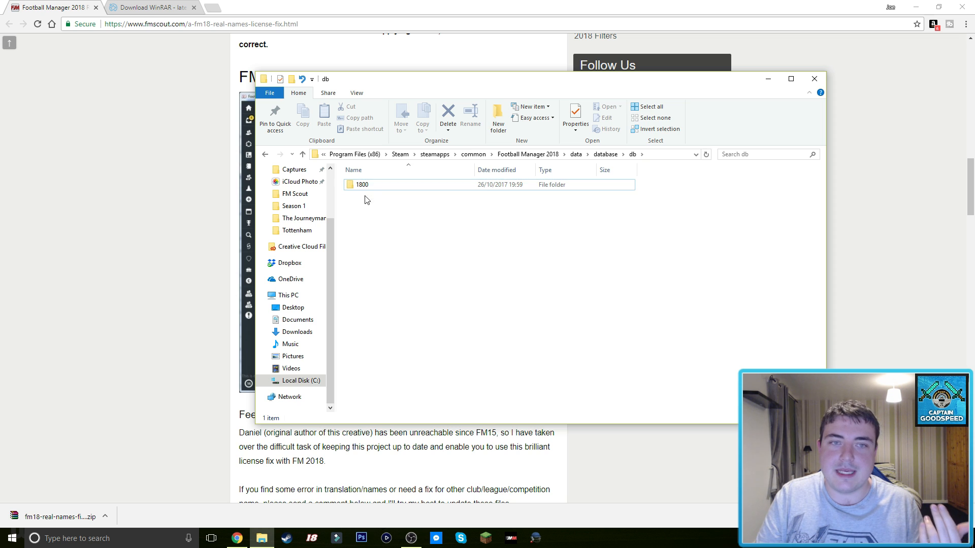
mouse_move(340, 227)
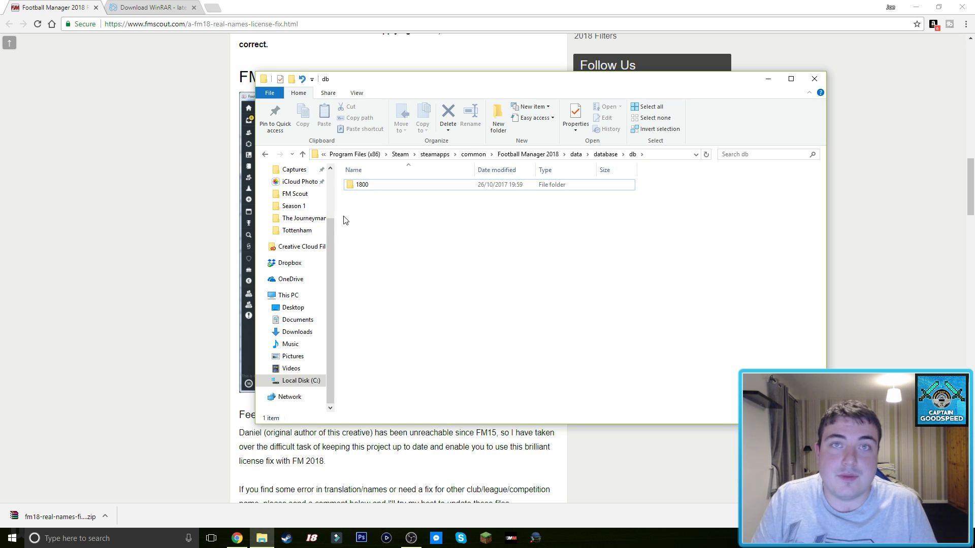
click(362, 185)
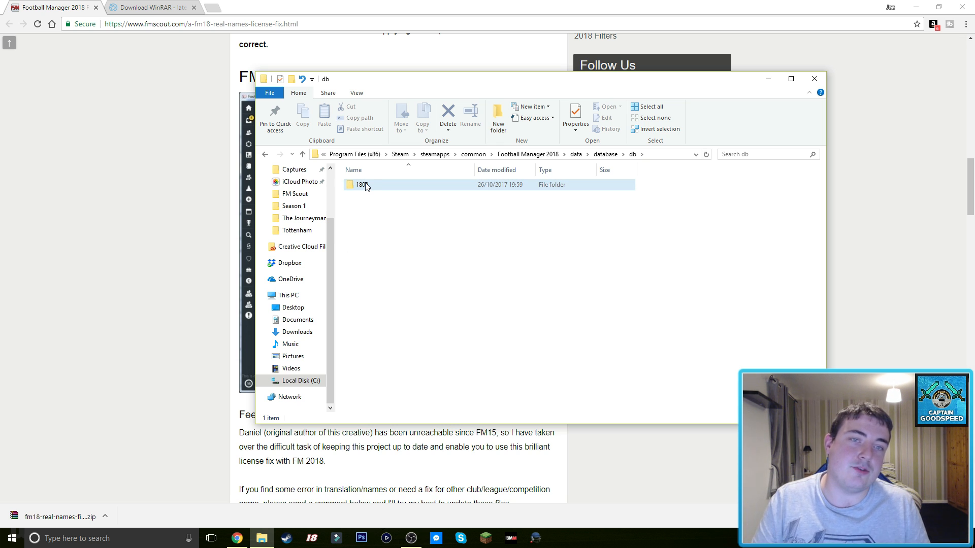
click(361, 184)
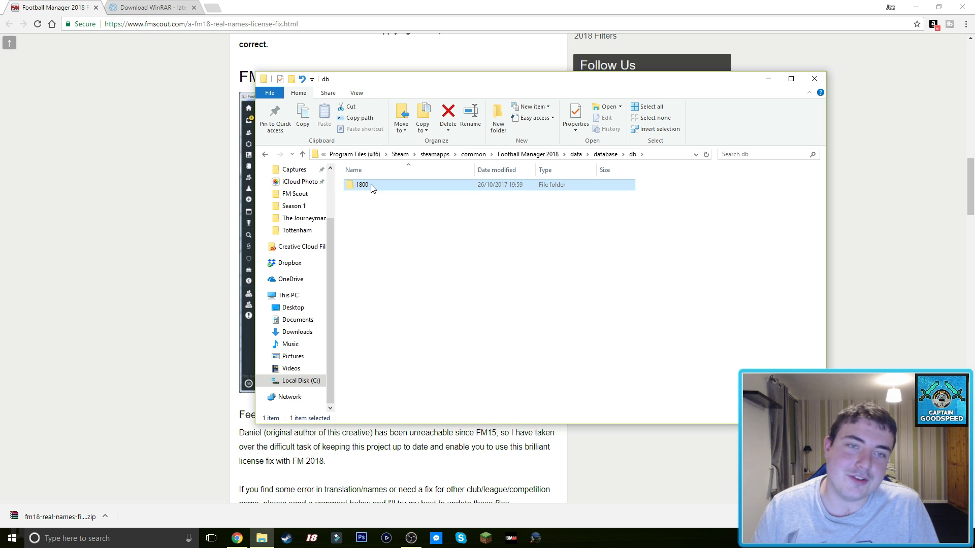
Open 1800, then lnc, then the all folder listing the five LNC files
double_click(360, 184)
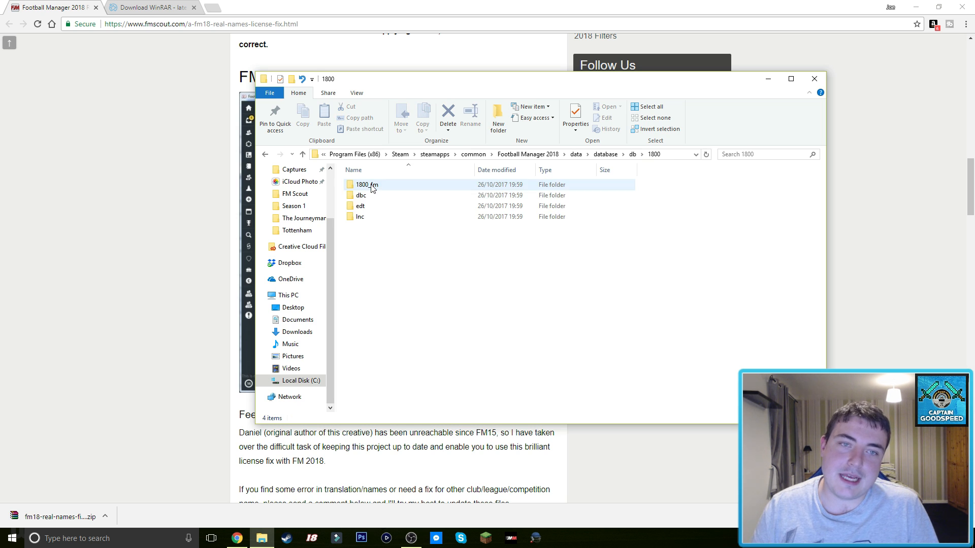
click(359, 205)
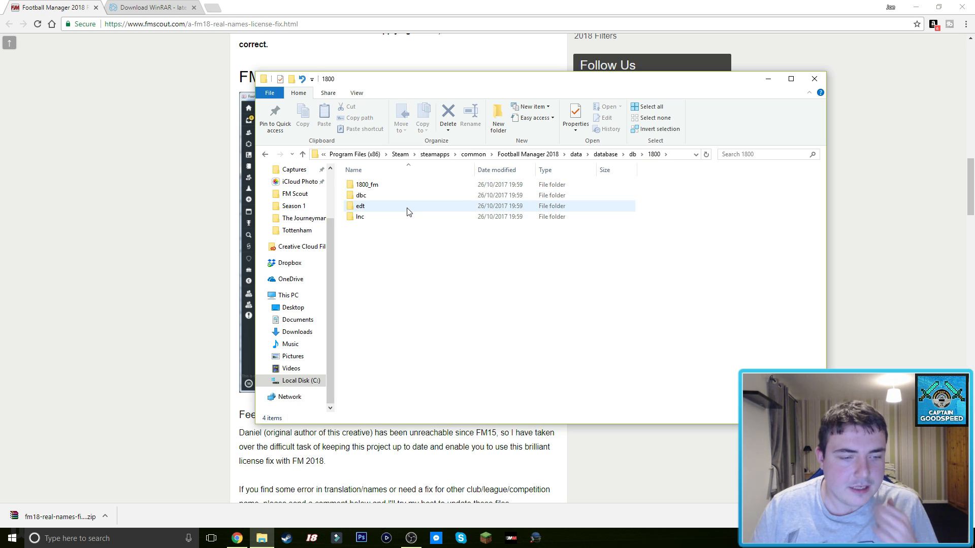
mouse_move(360, 217)
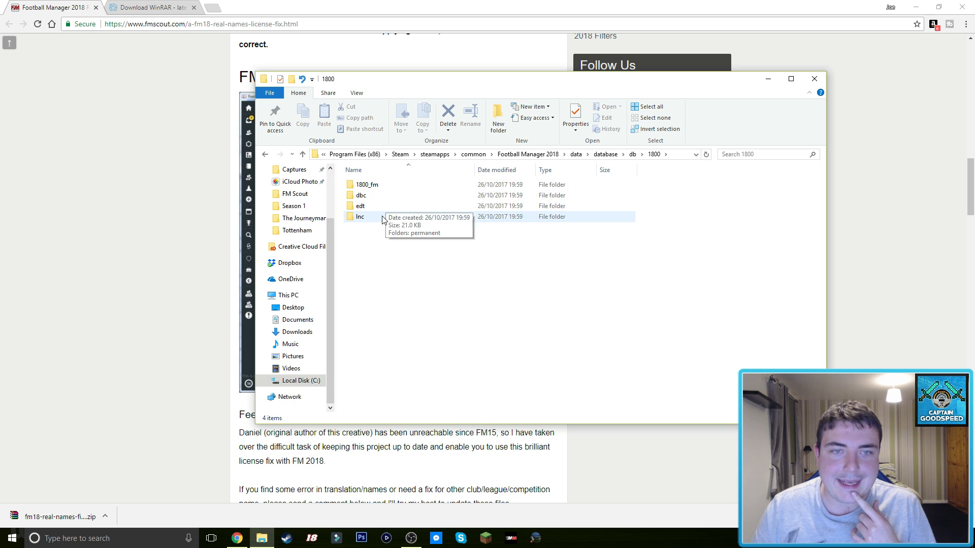
double_click(360, 216)
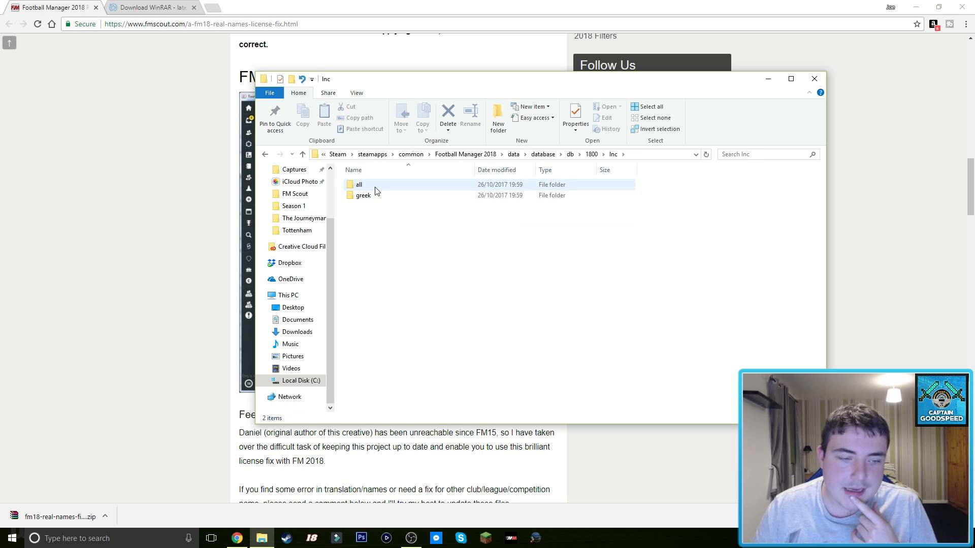
click(359, 185)
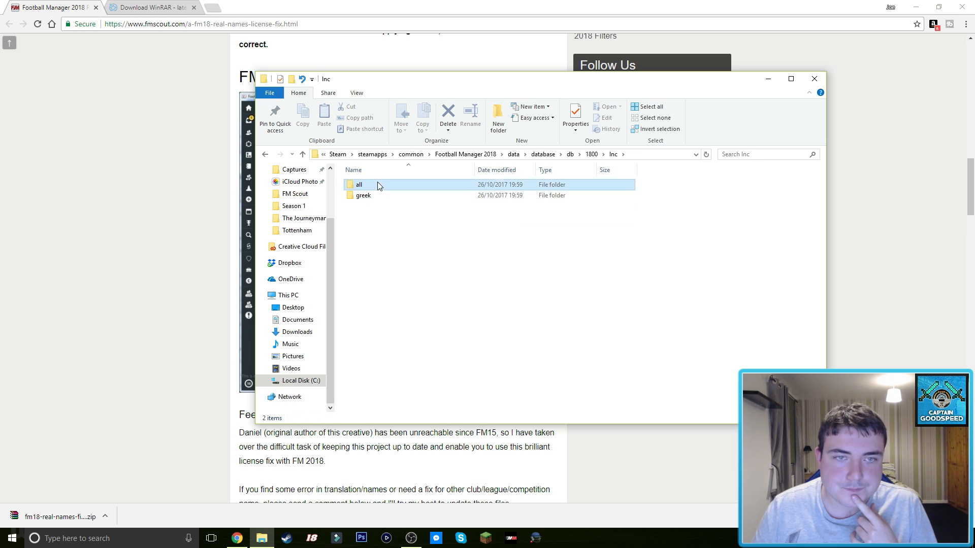
double_click(359, 184)
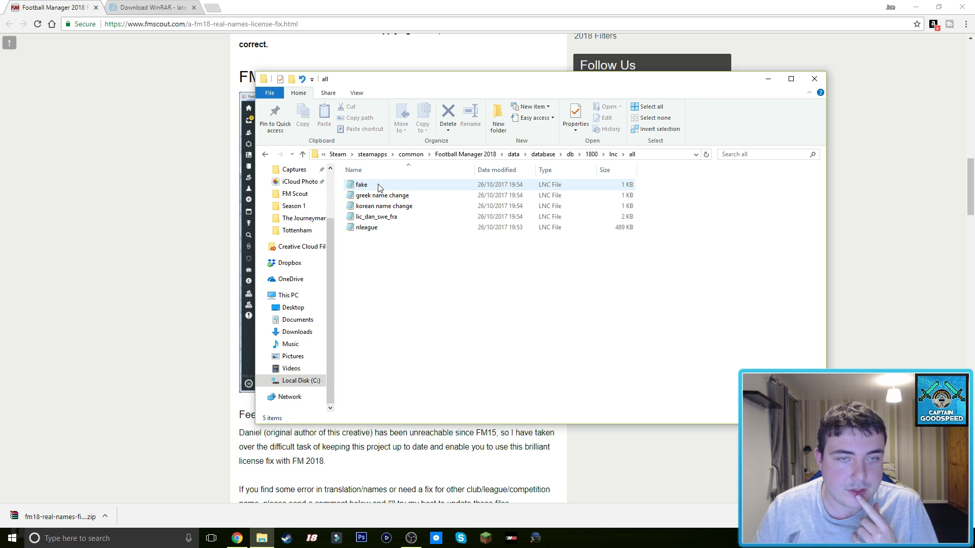
Delete fake and lic_dan_swe_fra from lnc\all, then select nleague for removal
click(361, 185)
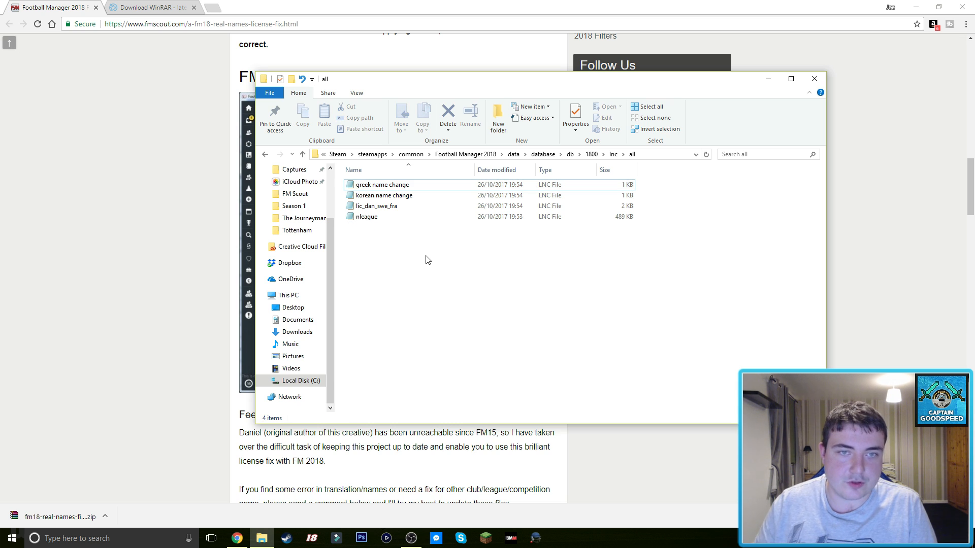
click(376, 206)
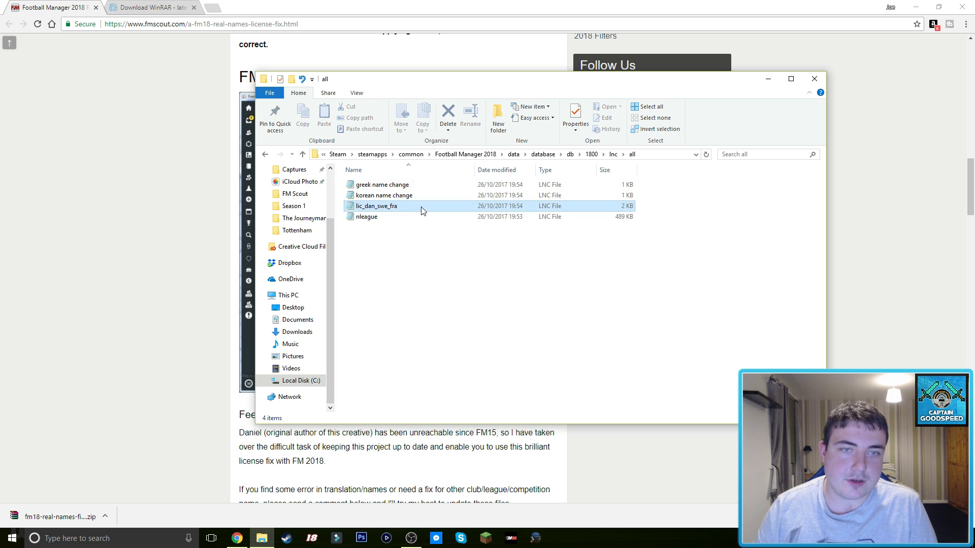
click(376, 206)
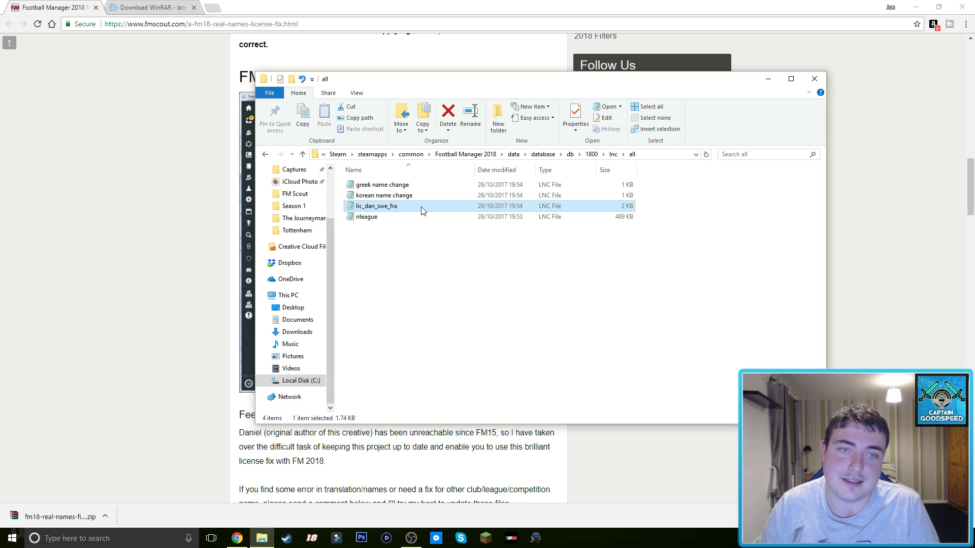
click(447, 115)
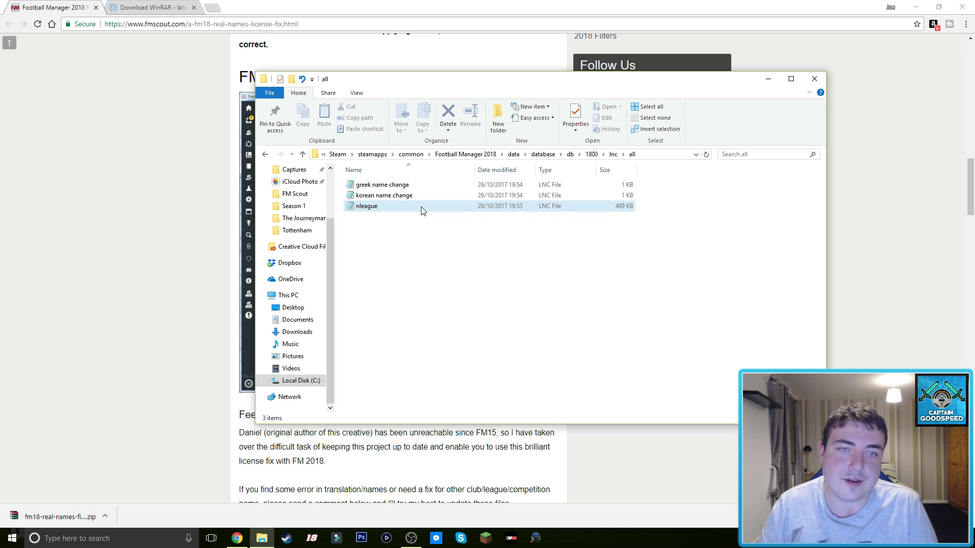
click(366, 205)
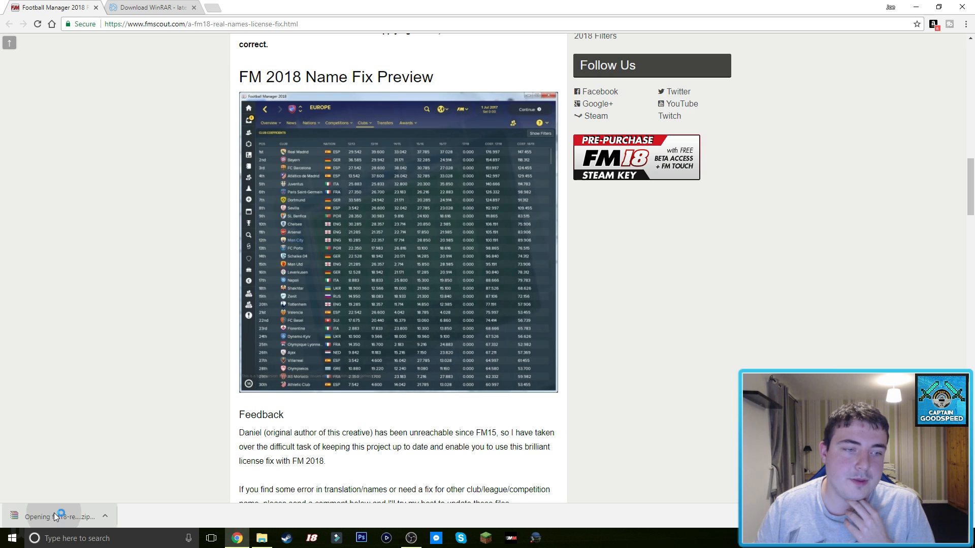
Open the downloaded fm18-real-names-fix-v2.07 zip in WinRAR from the download bar
click(59, 516)
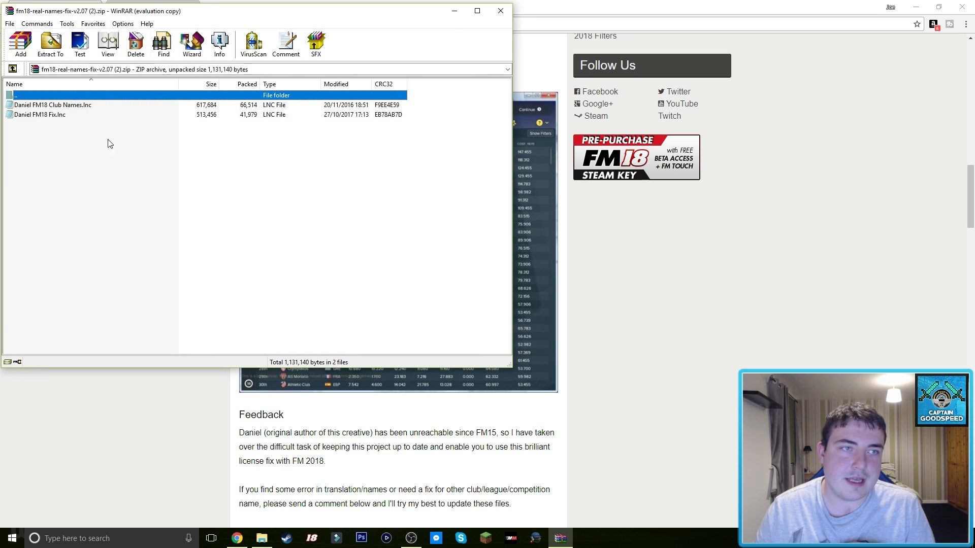
mouse_move(164, 201)
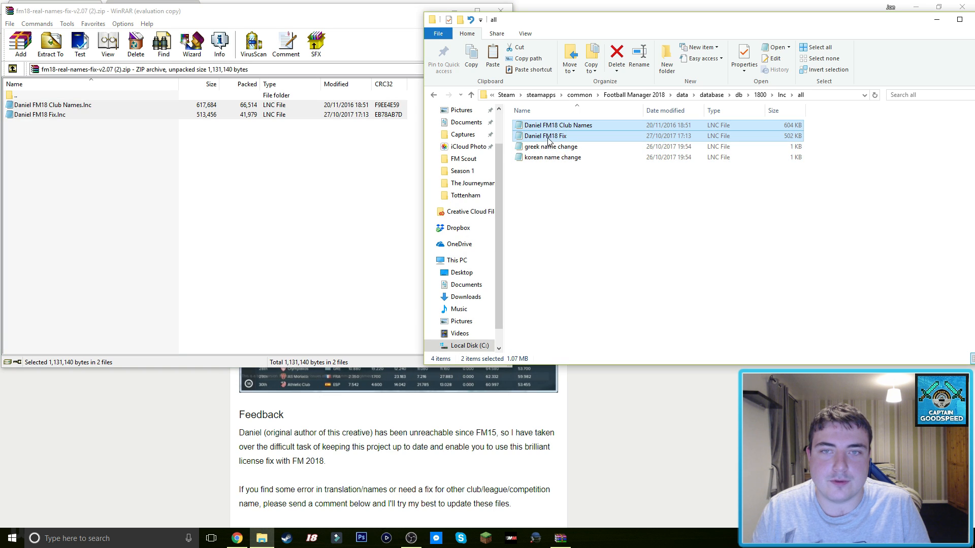
mouse_move(560, 125)
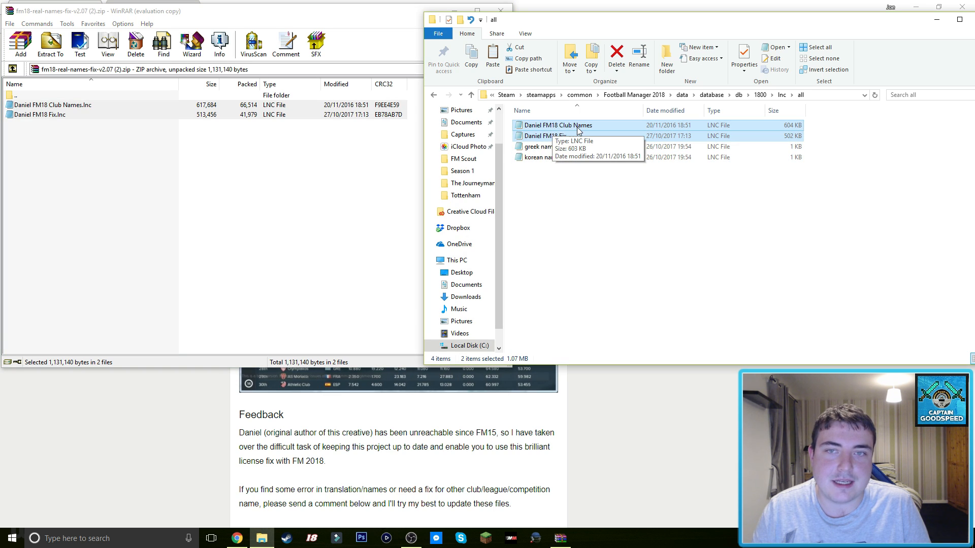
mouse_move(631, 210)
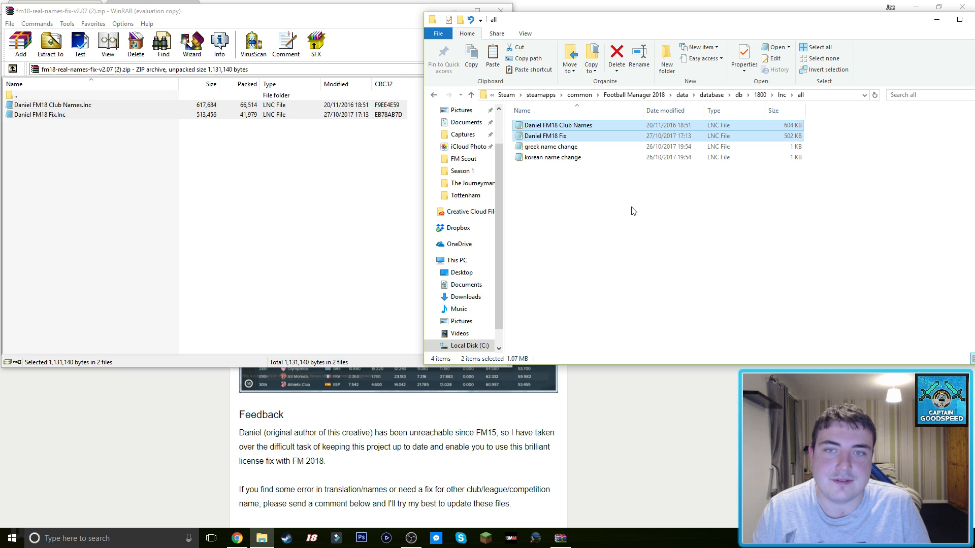
Go back to 1800, delete the fake file from edt\permanent, and return to 1800
click(612, 211)
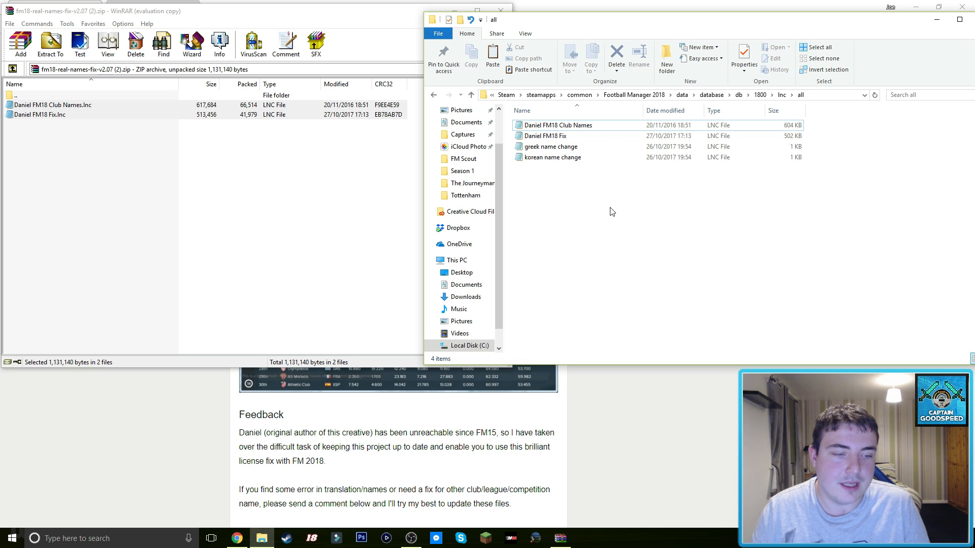
click(549, 146)
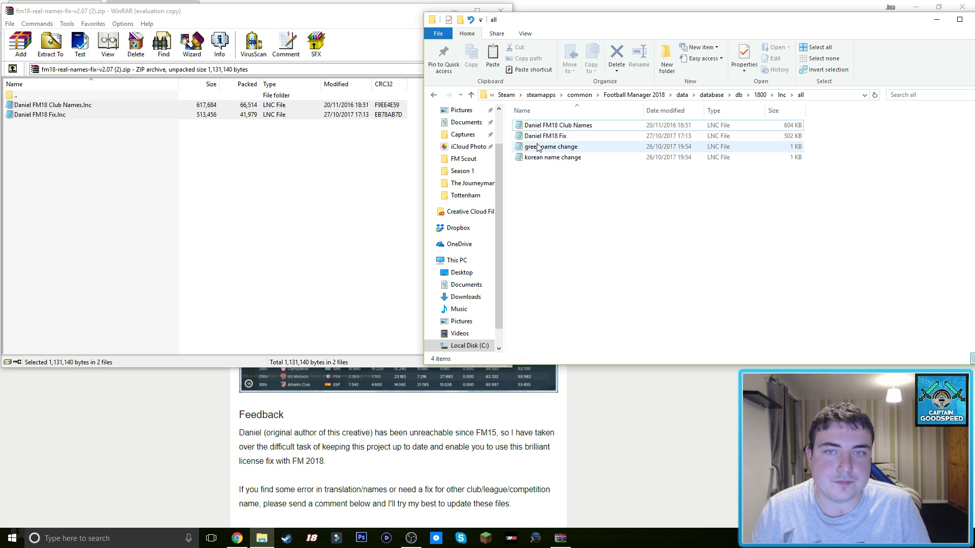
mouse_move(549, 146)
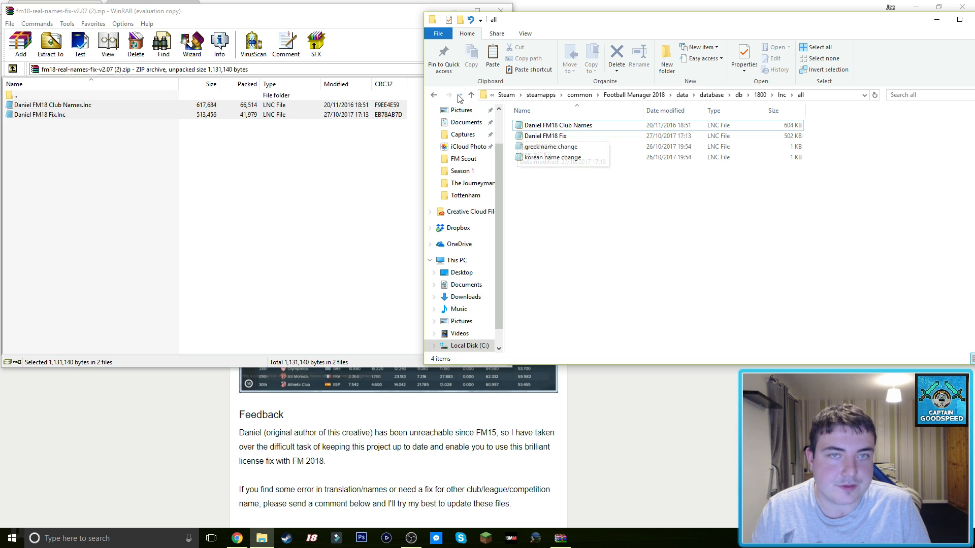
click(434, 94)
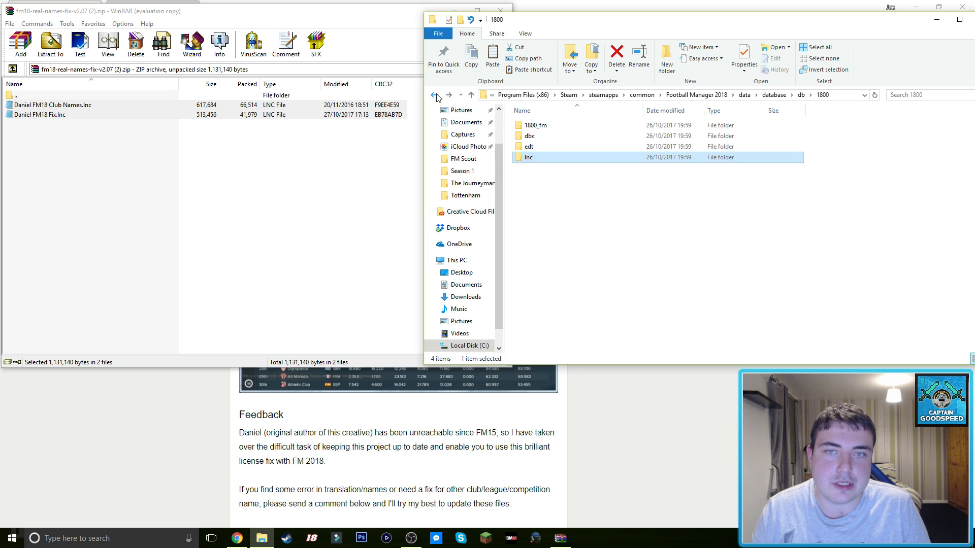
mouse_move(530, 147)
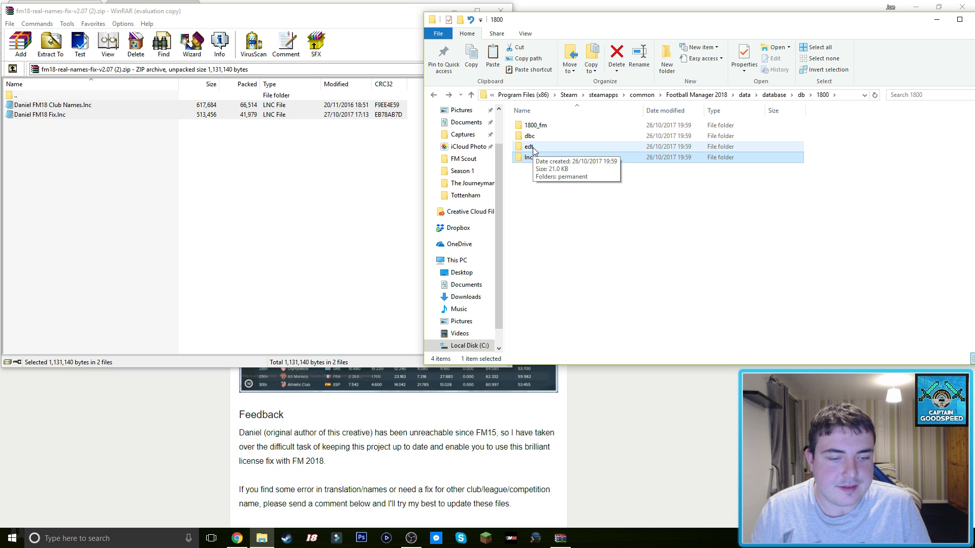
double_click(528, 147)
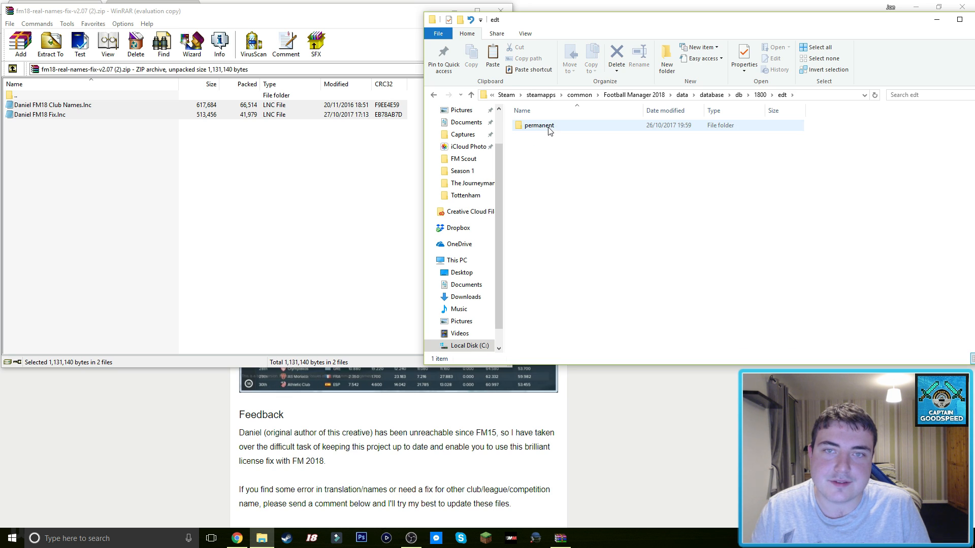
double_click(538, 125)
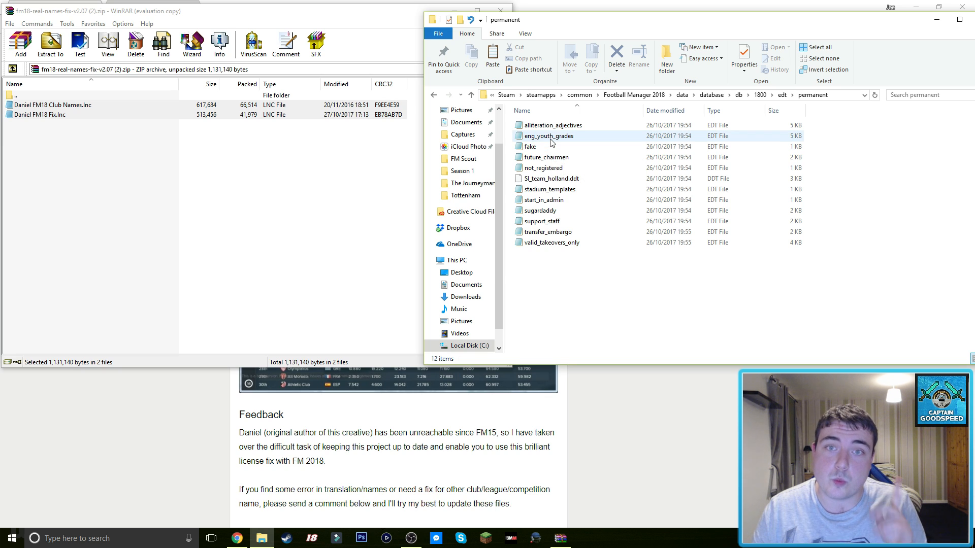
click(529, 146)
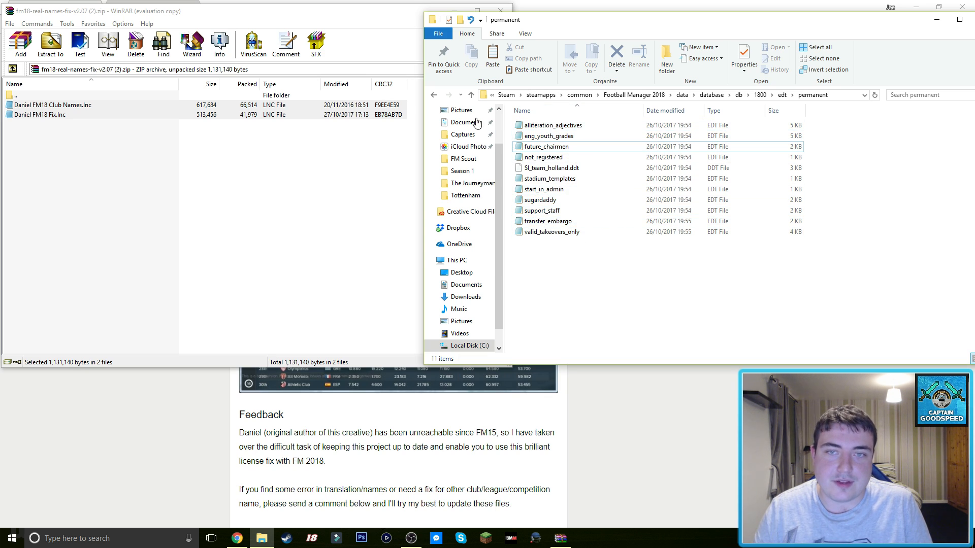
click(434, 94)
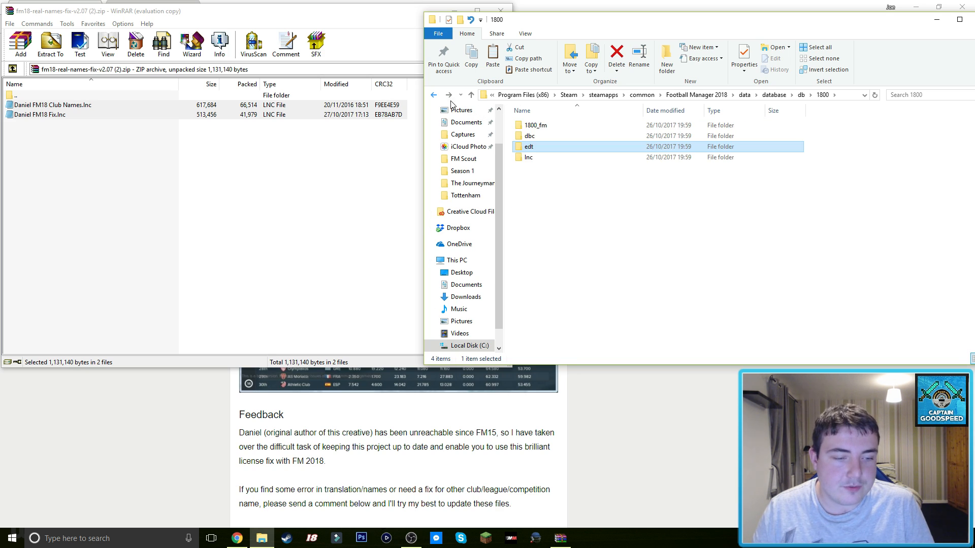
Delete brazil_kits, forbidden names and Licensing2 from dbc\permanent, then navigate back
double_click(529, 136)
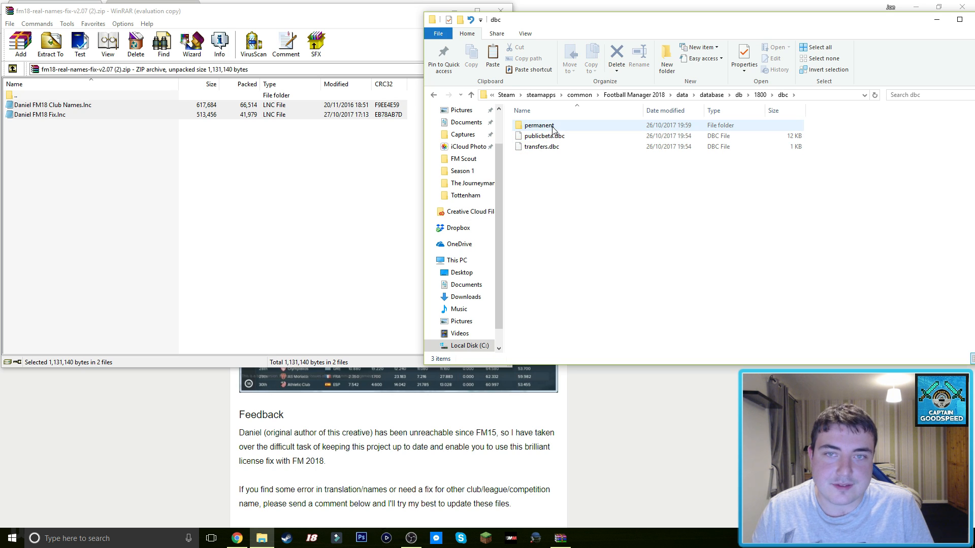
double_click(538, 125)
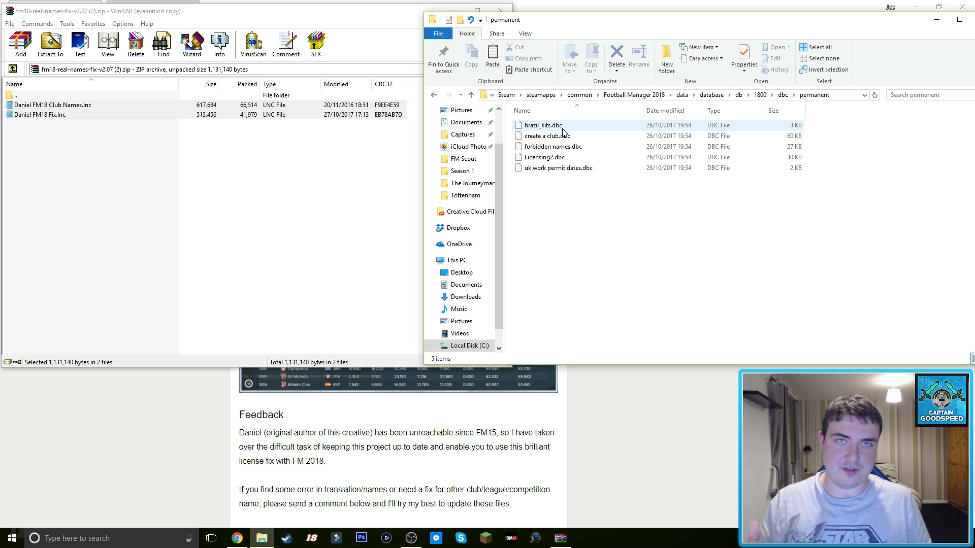
click(542, 125)
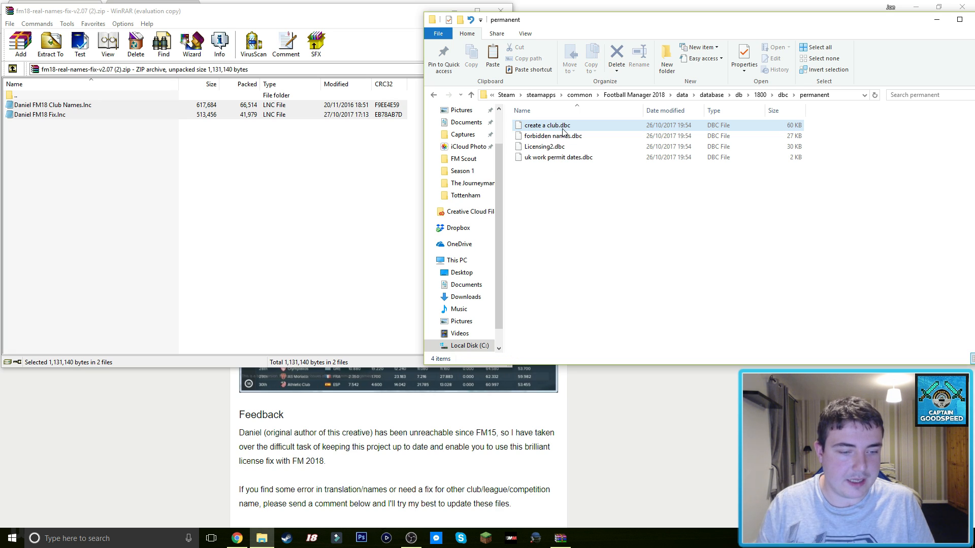
click(551, 136)
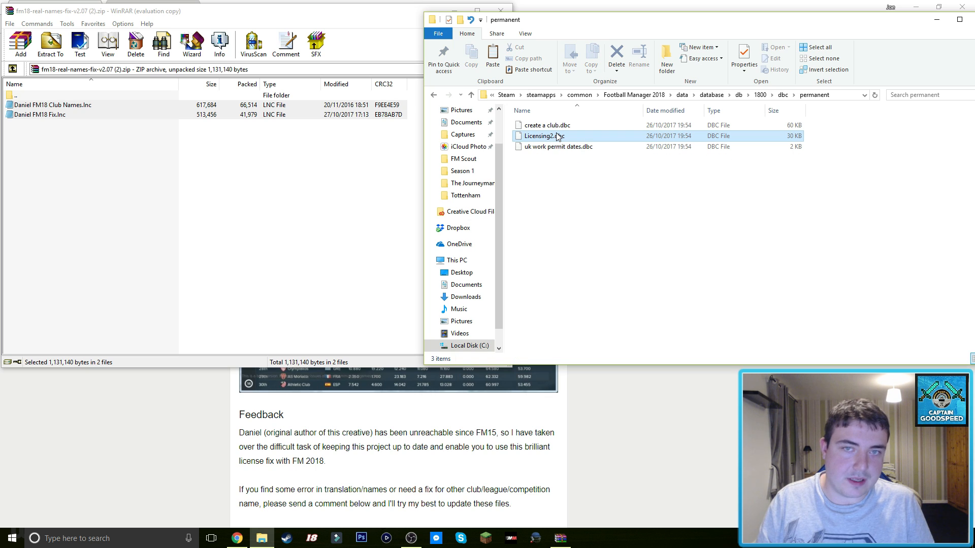
key(Delete)
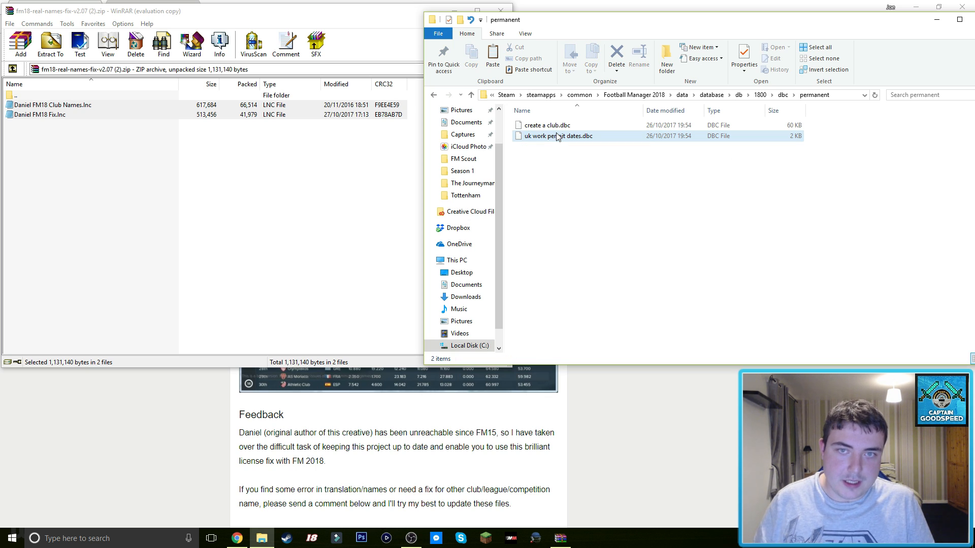
mouse_move(583, 137)
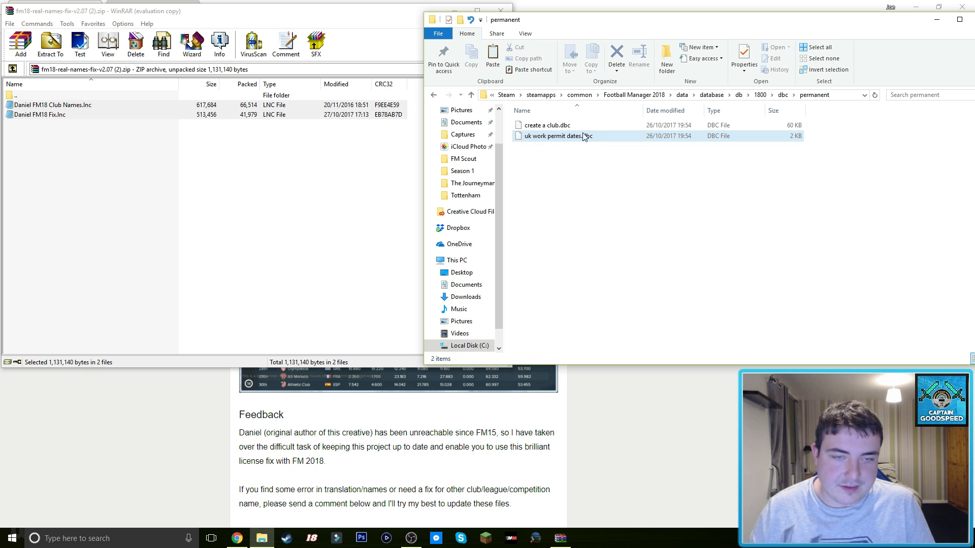
click(434, 95)
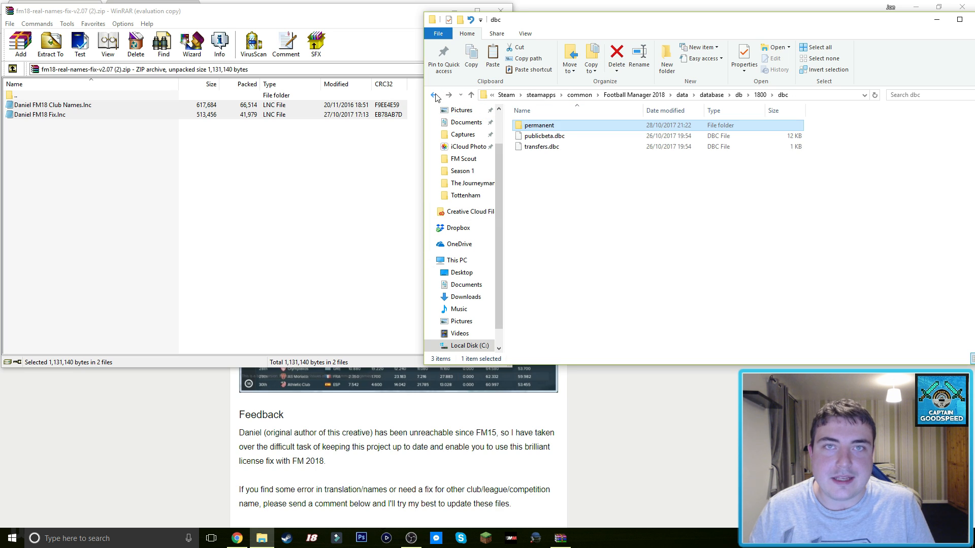
click(433, 95)
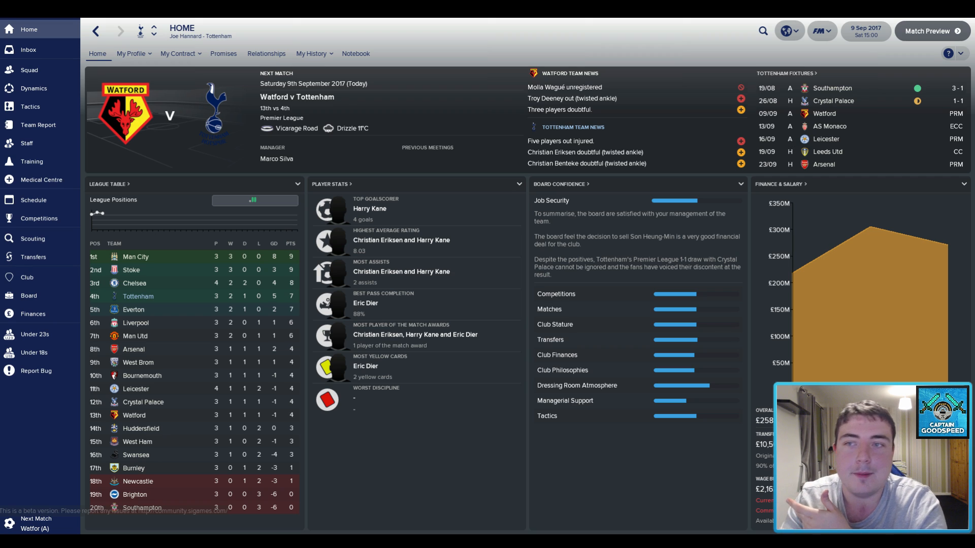
mouse_move(287, 103)
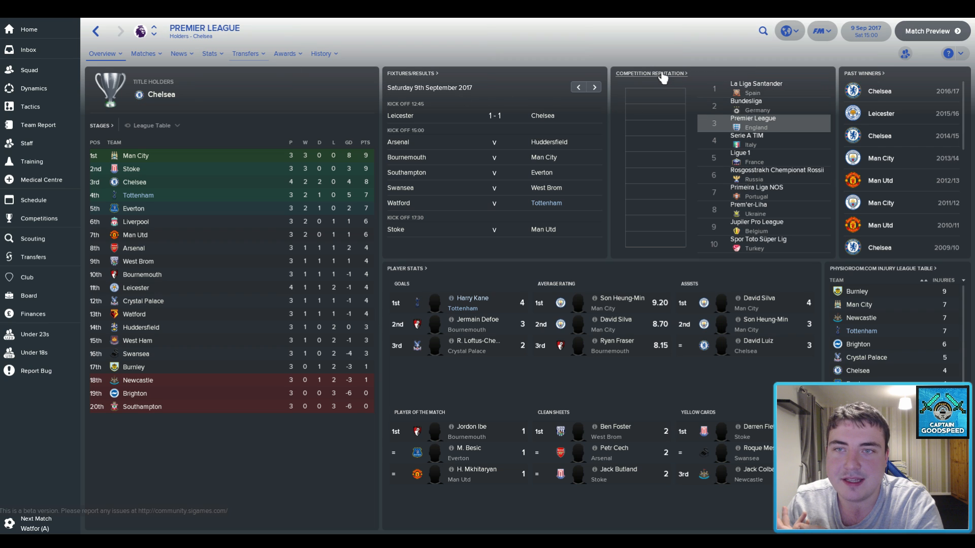
Open the European competitions ranking to confirm licensed names like La Liga Santander and Bundesliga
click(650, 73)
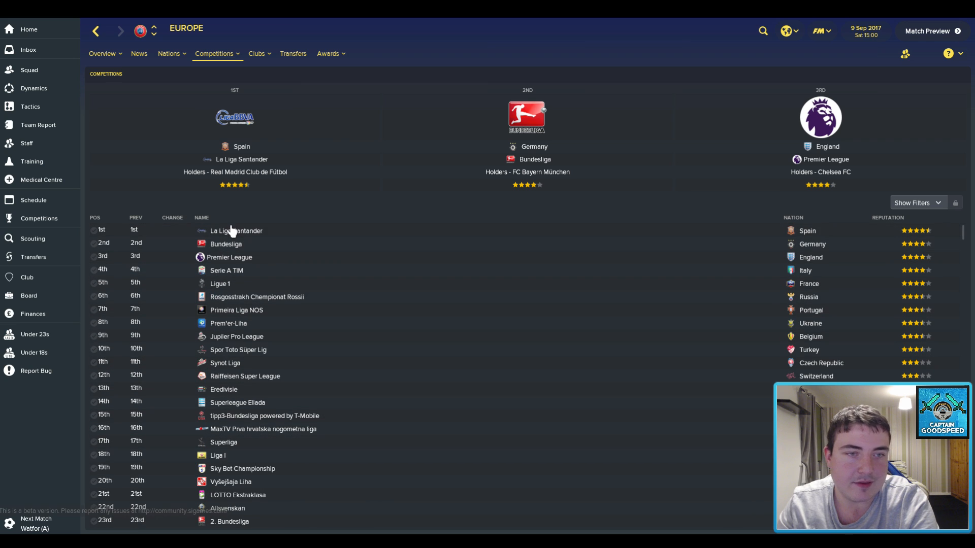
mouse_move(230, 259)
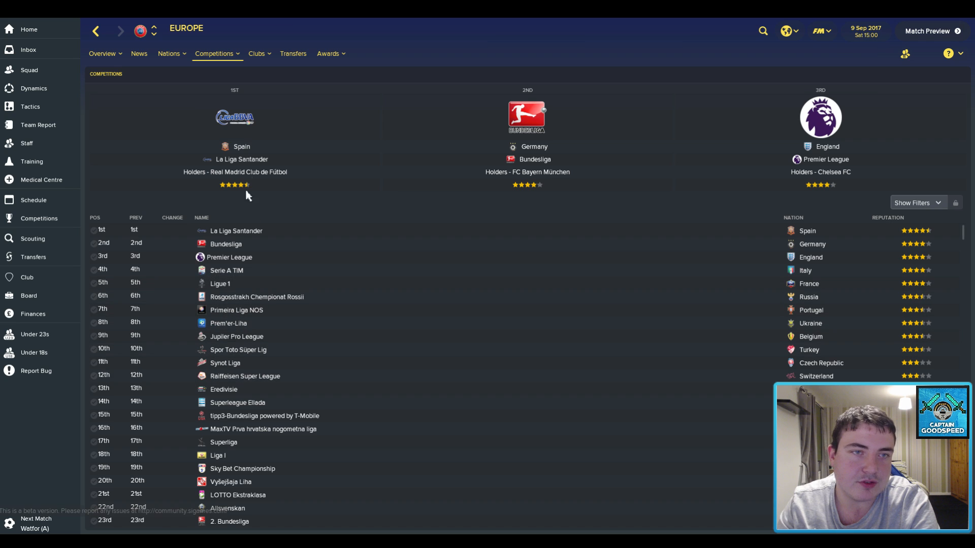
mouse_move(249, 172)
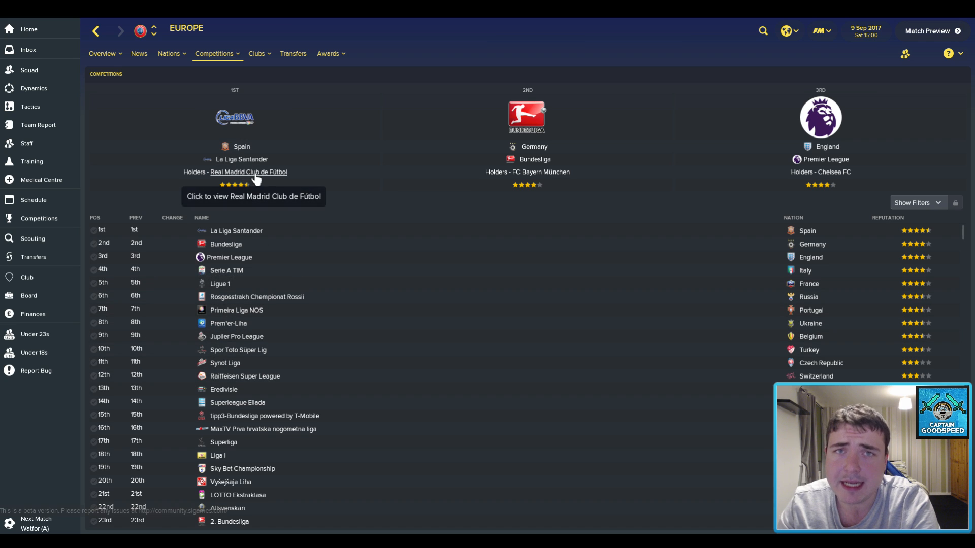
mouse_move(166, 85)
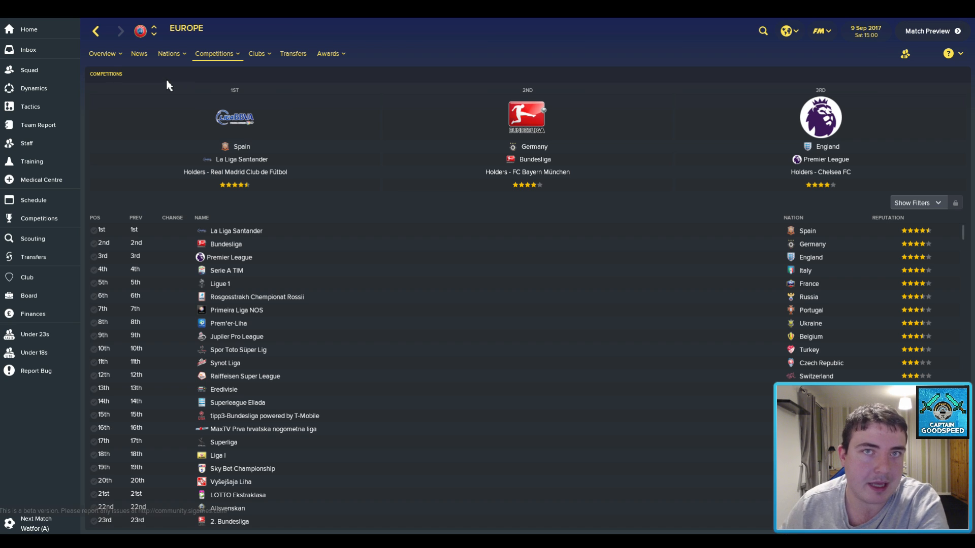
mouse_move(87, 172)
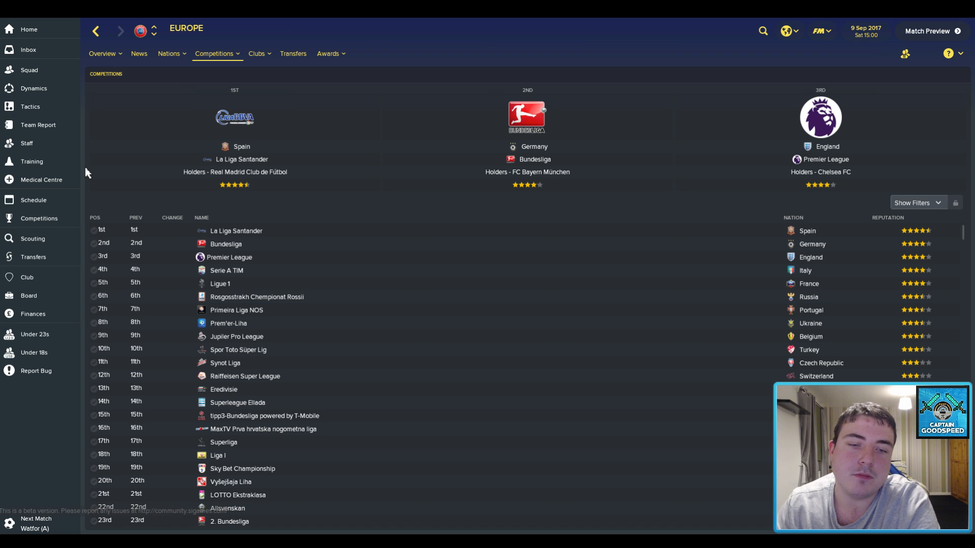